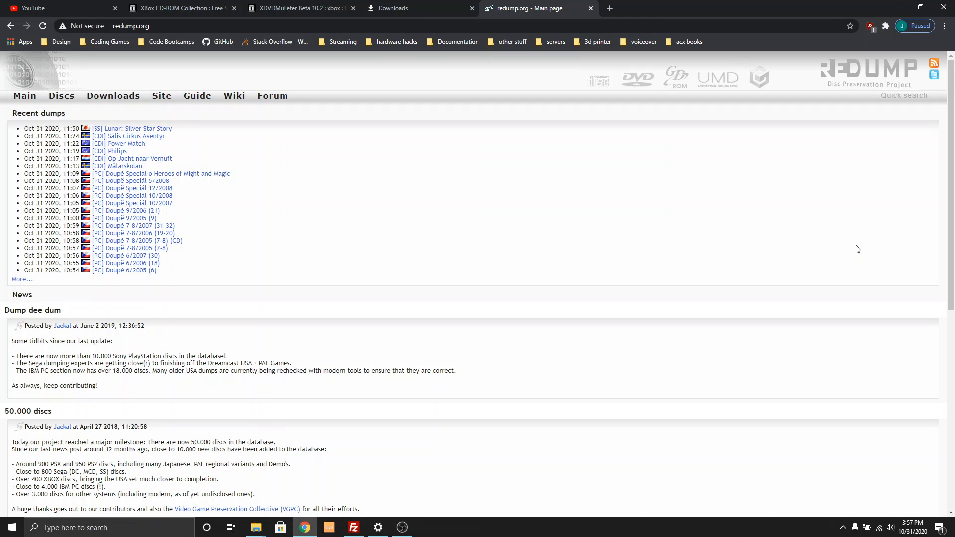
{"action": "mouse_move", "coordinate": [656, 237]}
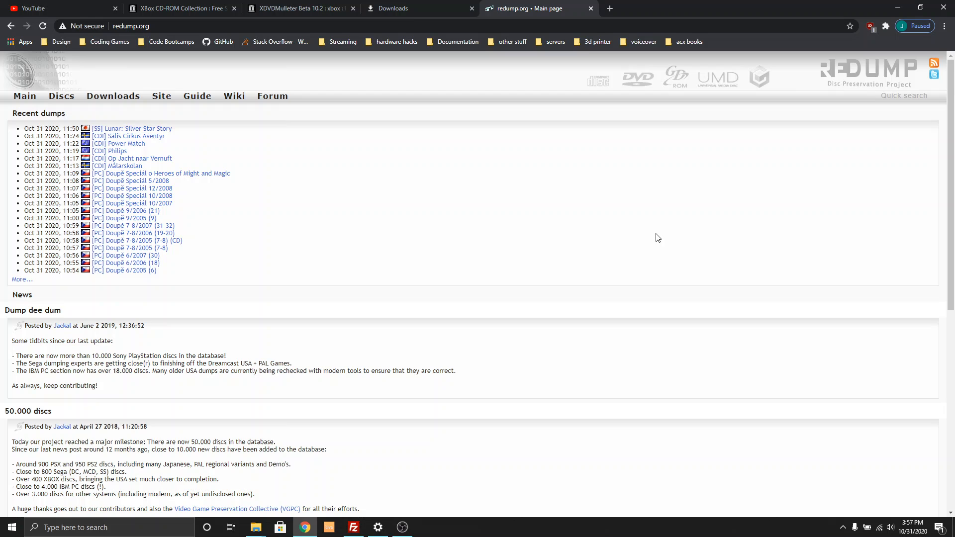
{"action": "mouse_move", "coordinate": [171, 124]}
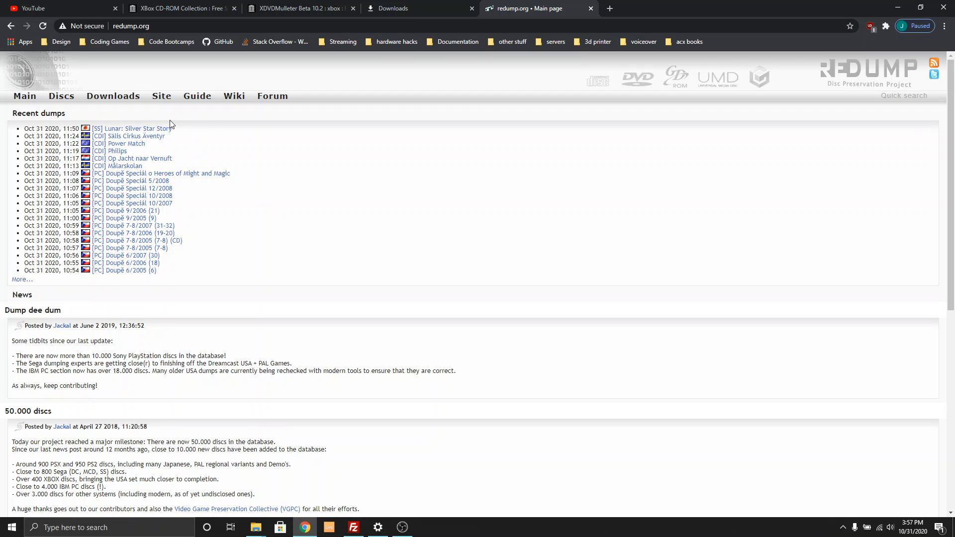
{"action": "mouse_move", "coordinate": [136, 109]}
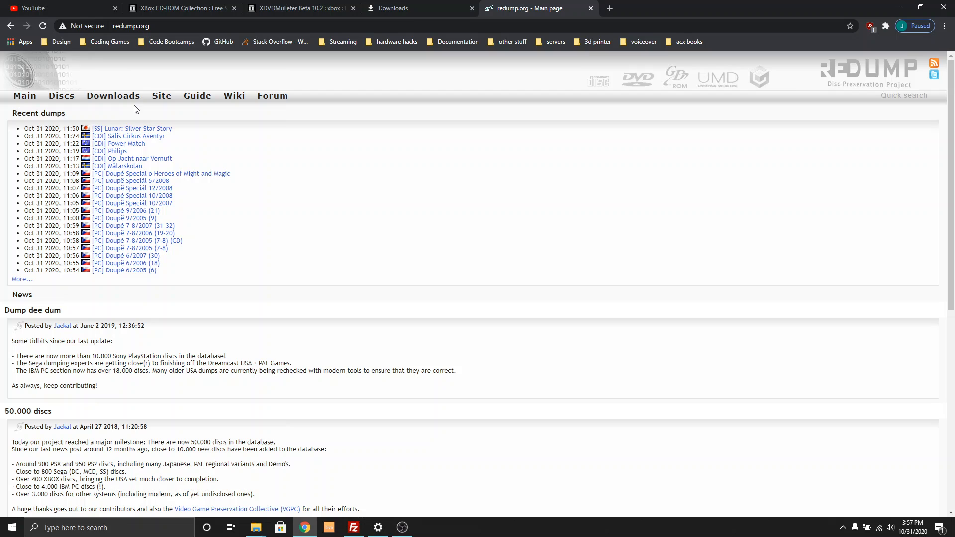
Bring up Redump's 2,457-entry Microsoft Xbox disc list and scroll to the B titles.
{"action": "left_click", "coordinate": [60, 95]}
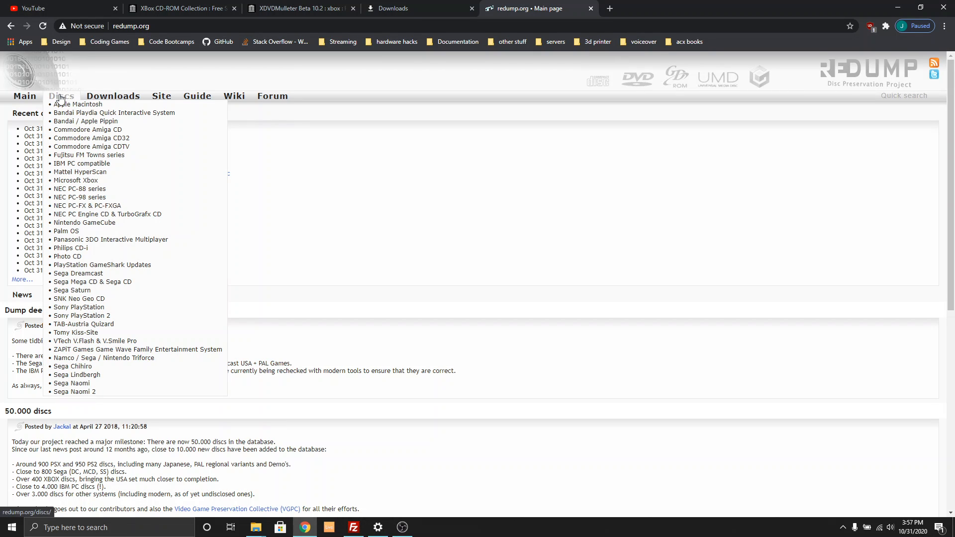
{"action": "left_click", "coordinate": [73, 307]}
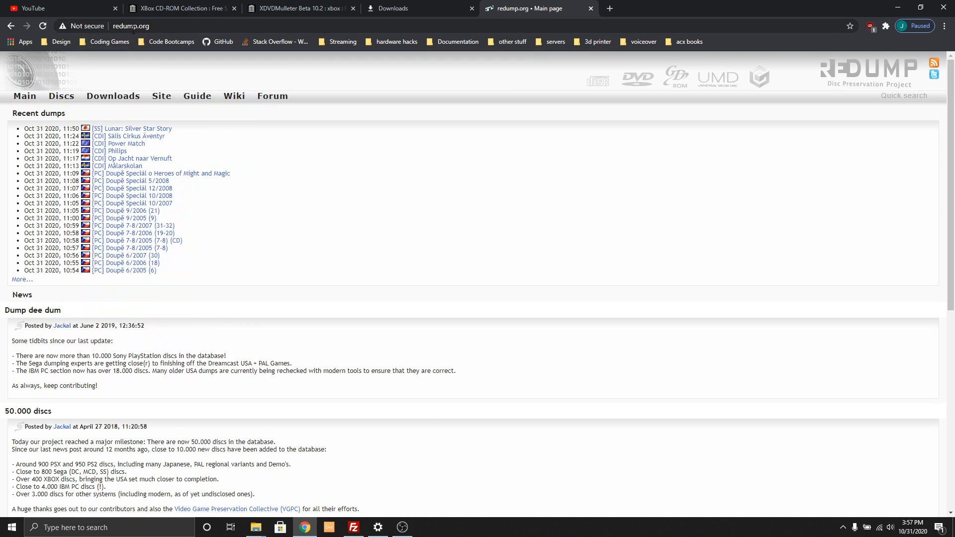
{"action": "left_click", "coordinate": [60, 96]}
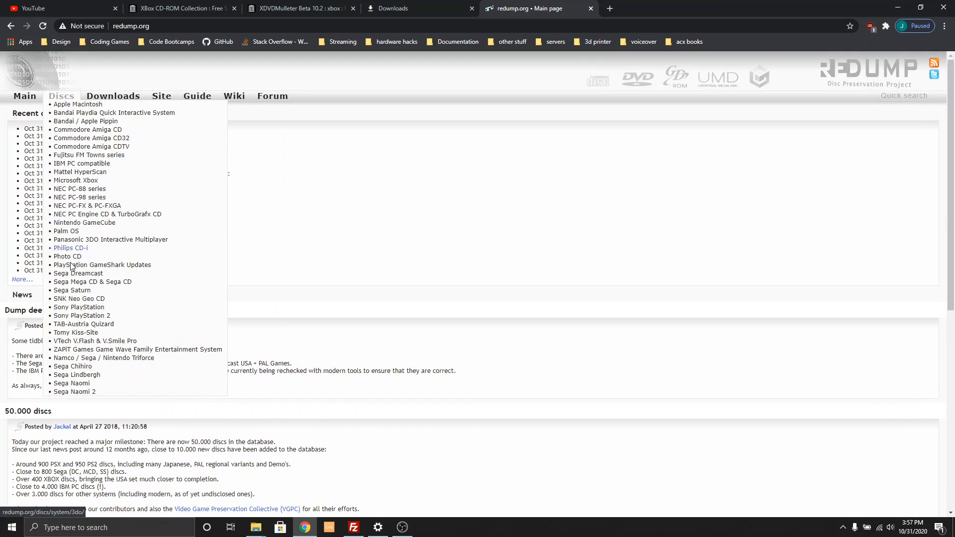
{"action": "mouse_move", "coordinate": [74, 250]}
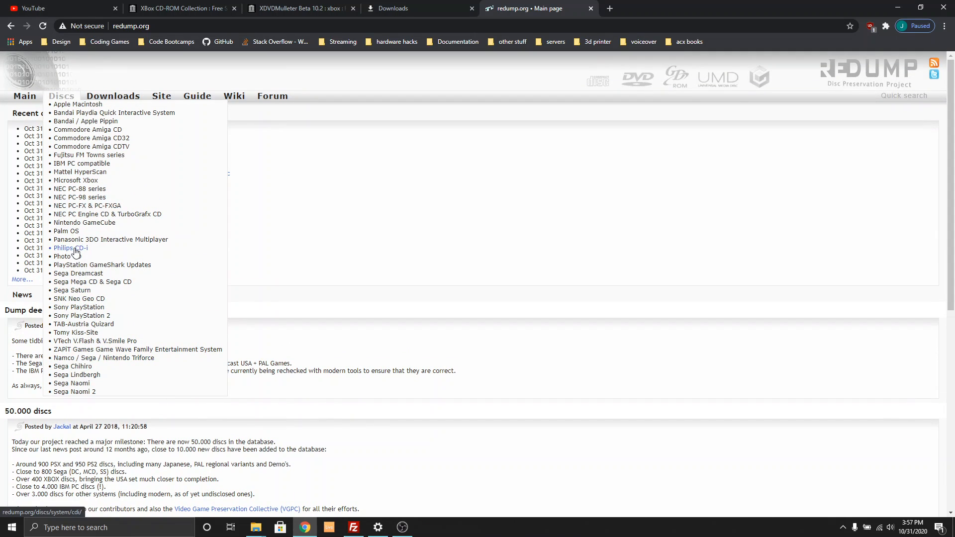
{"action": "left_click", "coordinate": [76, 180]}
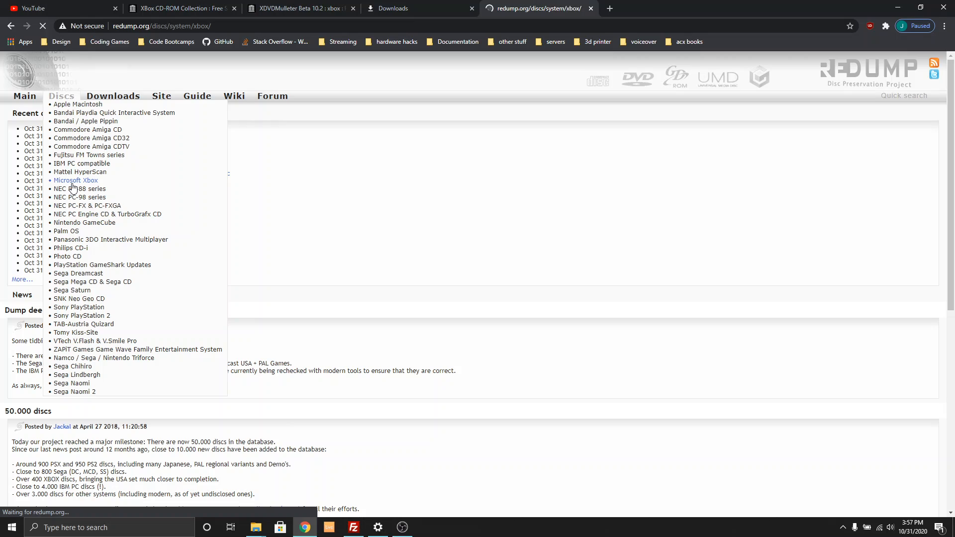
{"action": "left_click", "coordinate": [75, 180]}
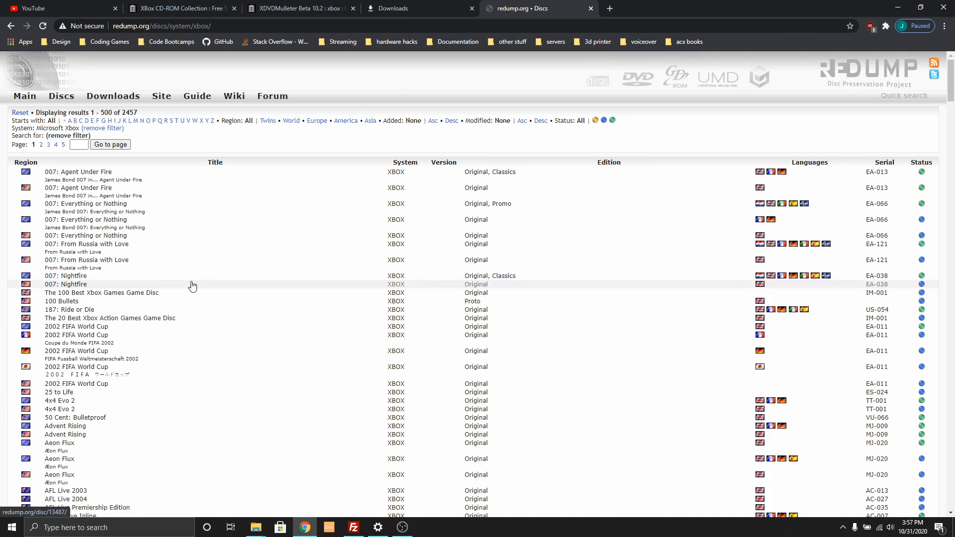
{"action": "scroll", "scroll_direction": "down", "scroll_amount": 3}
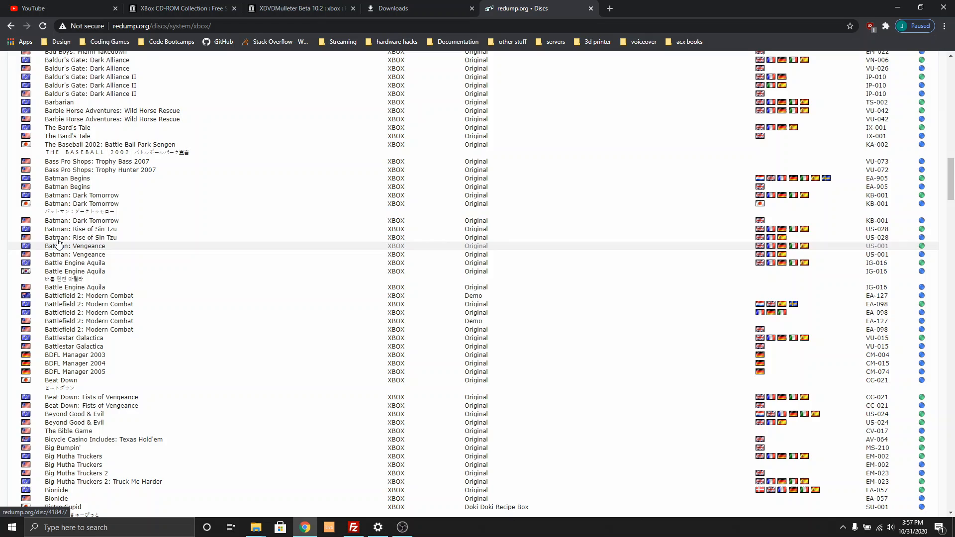
Open the Batman: Vengeance entry to view its tracks, rings and security sectors.
{"action": "left_click", "coordinate": [75, 246]}
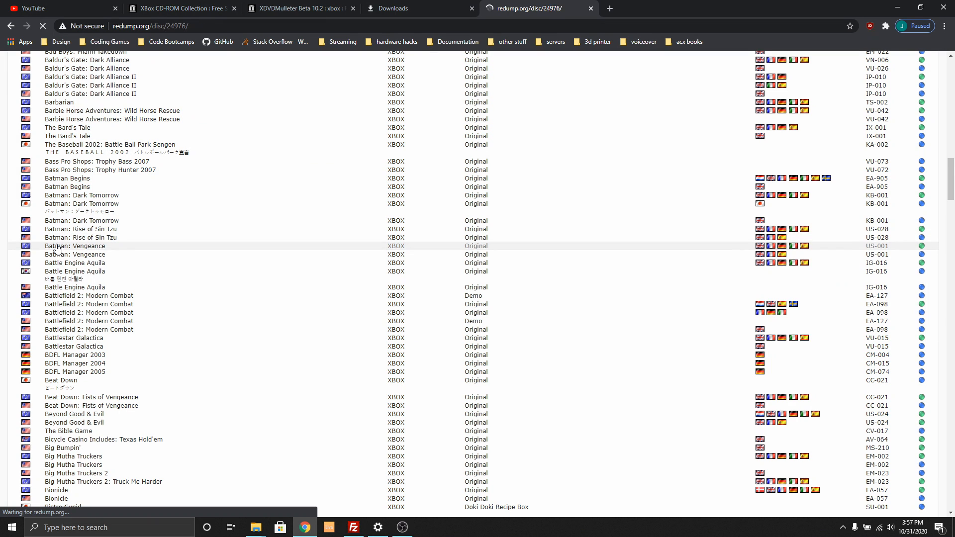
{"action": "left_click", "coordinate": [75, 246]}
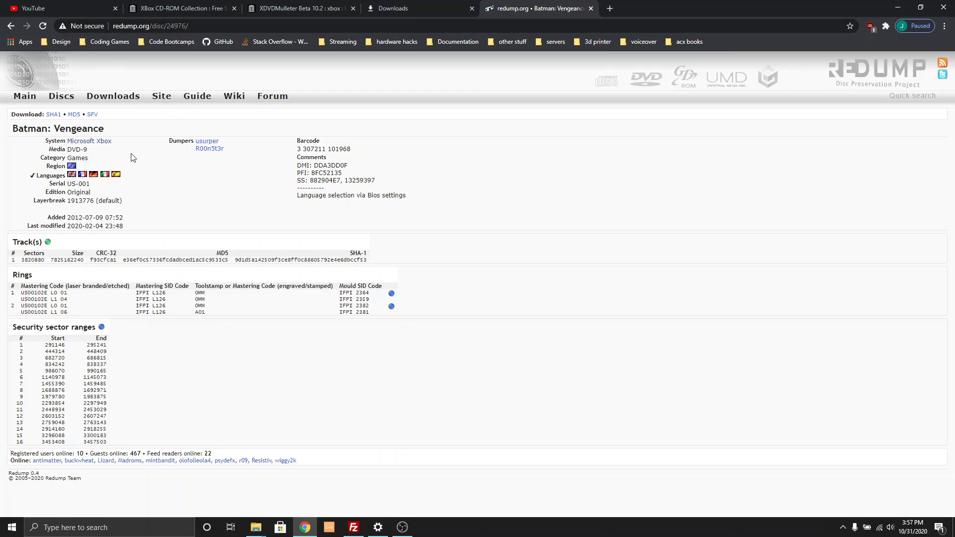
{"action": "mouse_move", "coordinate": [74, 114]}
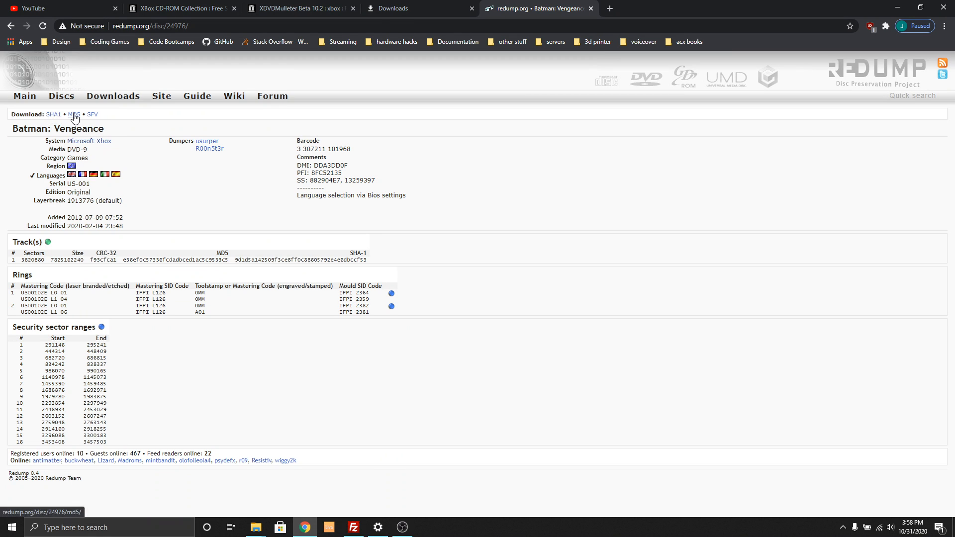
{"action": "mouse_move", "coordinate": [94, 117]}
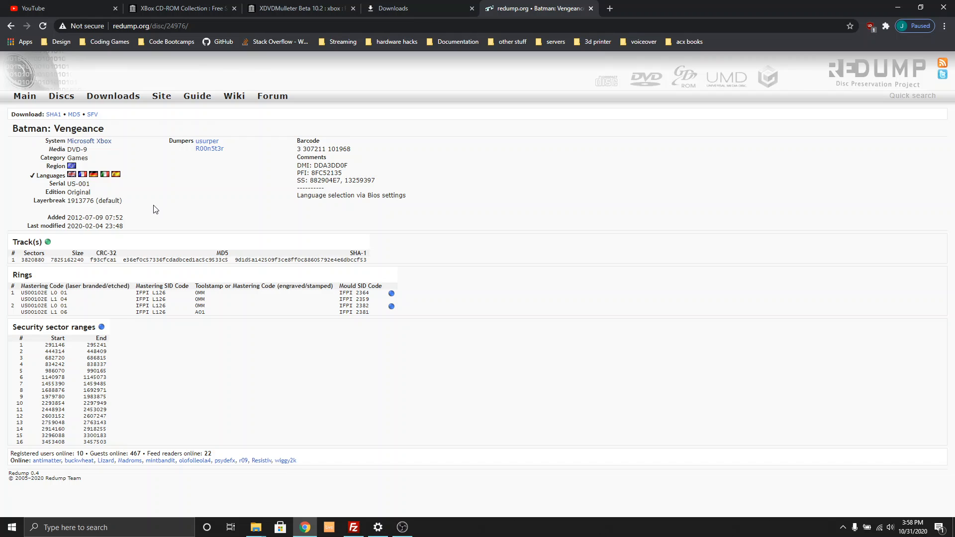
{"action": "mouse_move", "coordinate": [199, 144]}
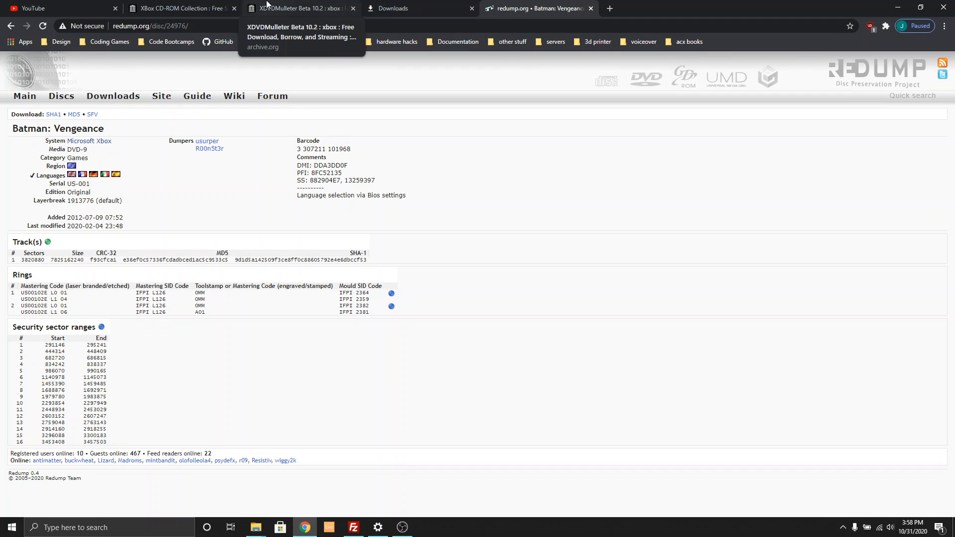
Switch to the archive.org tab and search for 'xbox'.
{"action": "left_click", "coordinate": [179, 8]}
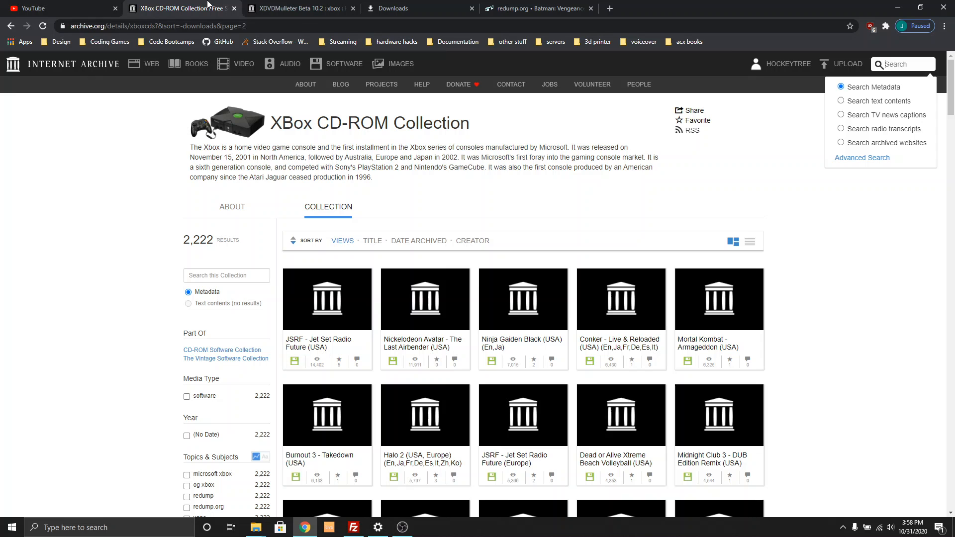
{"action": "mouse_move", "coordinate": [280, 267]}
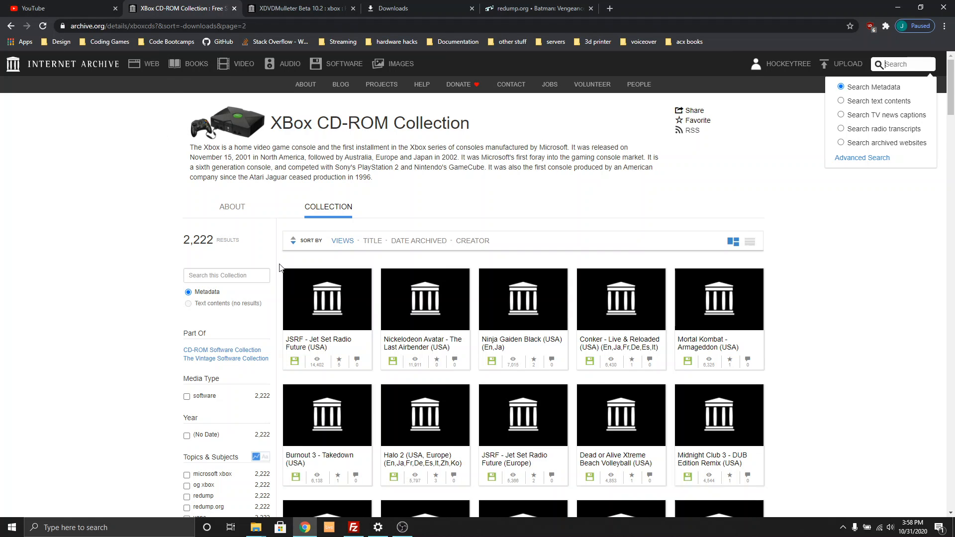
{"action": "mouse_move", "coordinate": [895, 82]}
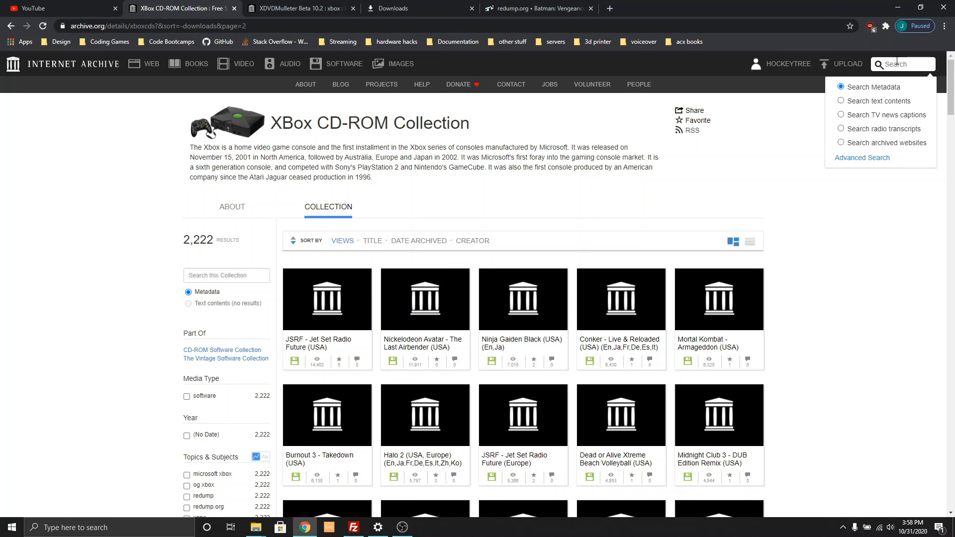
{"action": "type", "text": "xbox"}
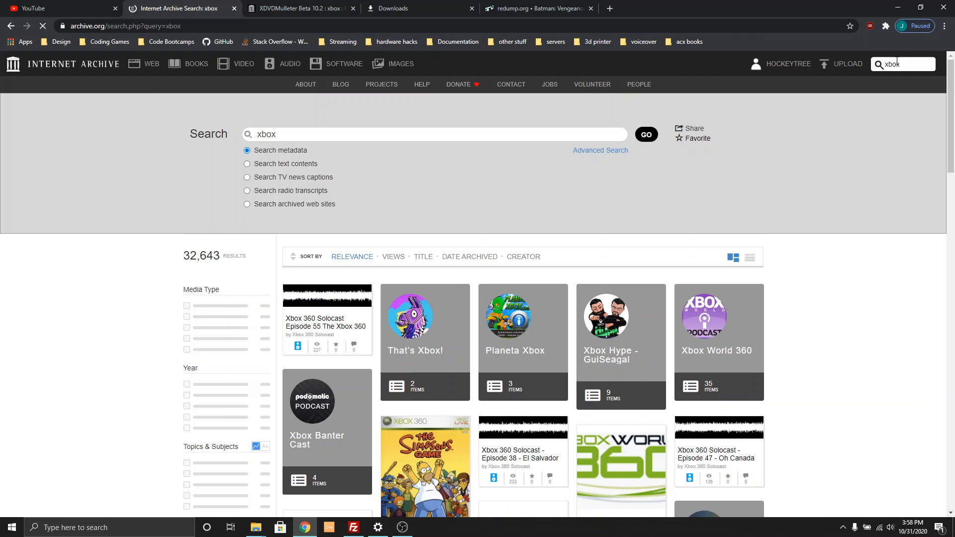
{"action": "scroll", "scroll_direction": "down", "scroll_amount": 3}
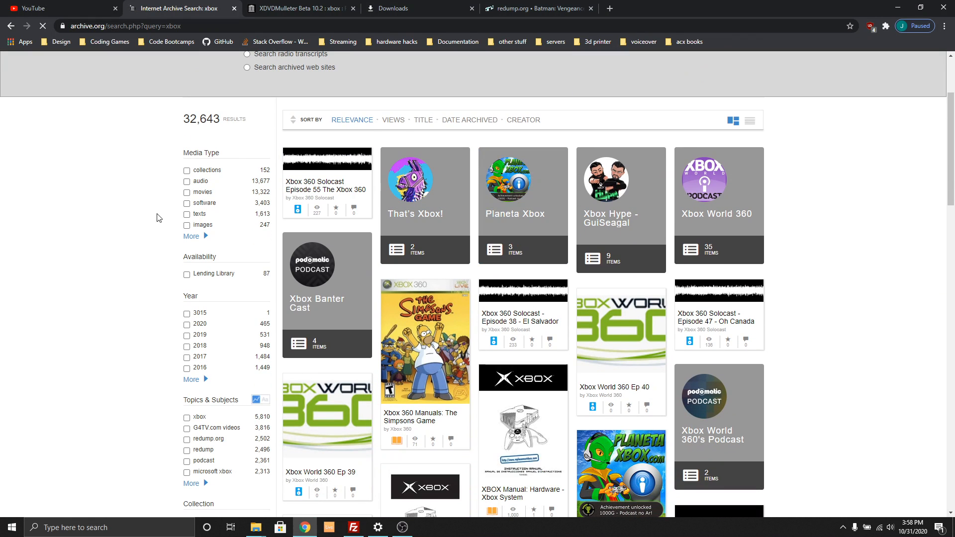
{"action": "scroll", "scroll_direction": "down", "scroll_amount": 3}
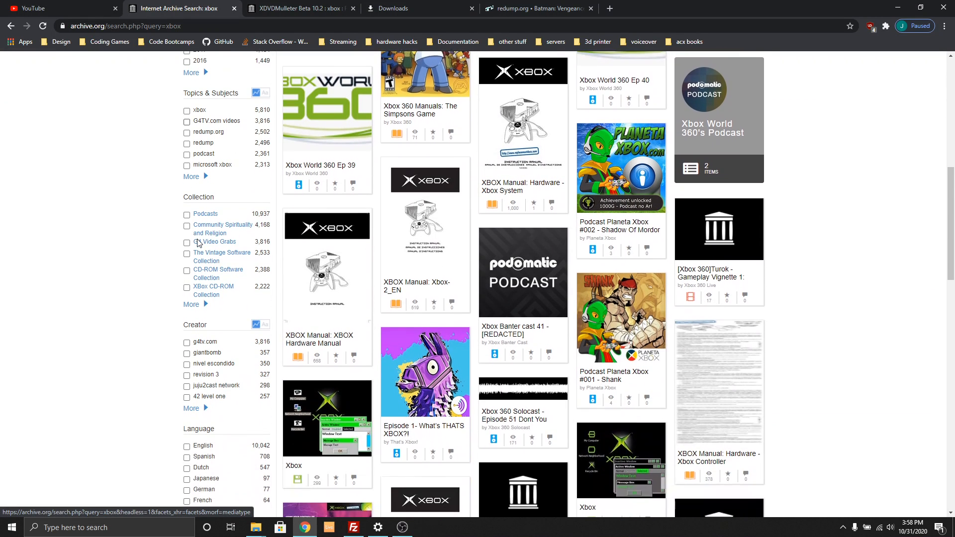
{"action": "mouse_move", "coordinate": [205, 295]}
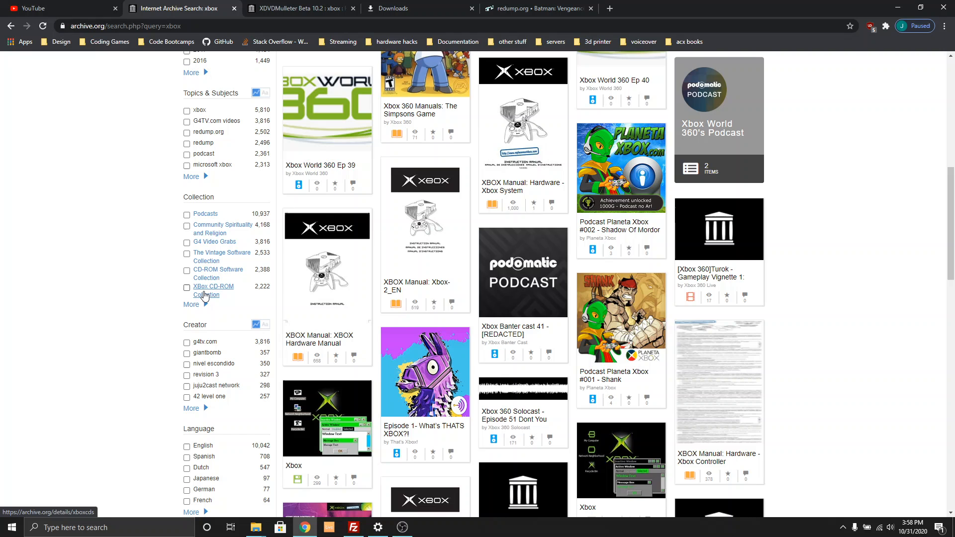
Open the XBox CD-ROM Collection and scroll through its 2,222 game titles.
{"action": "left_click", "coordinate": [213, 287]}
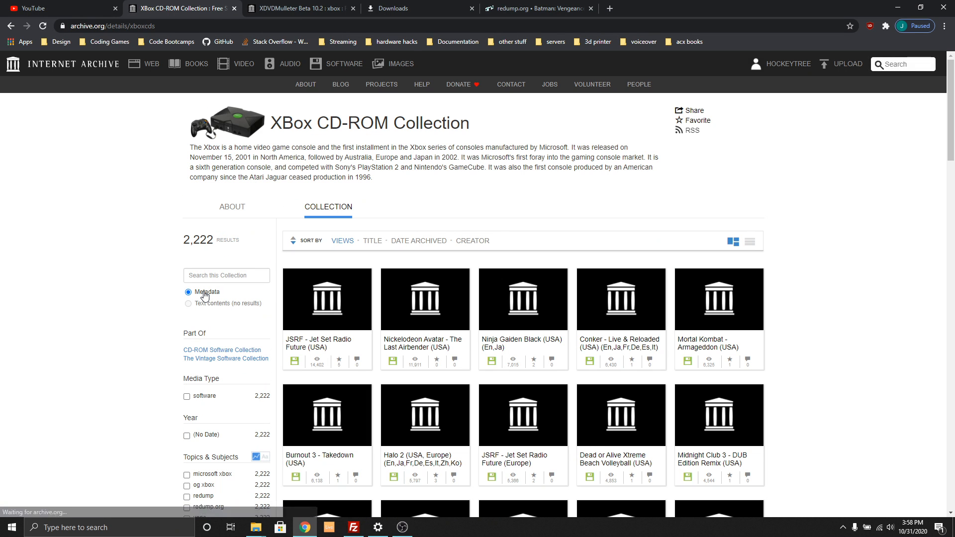
{"action": "scroll", "scroll_direction": "down", "scroll_amount": 3}
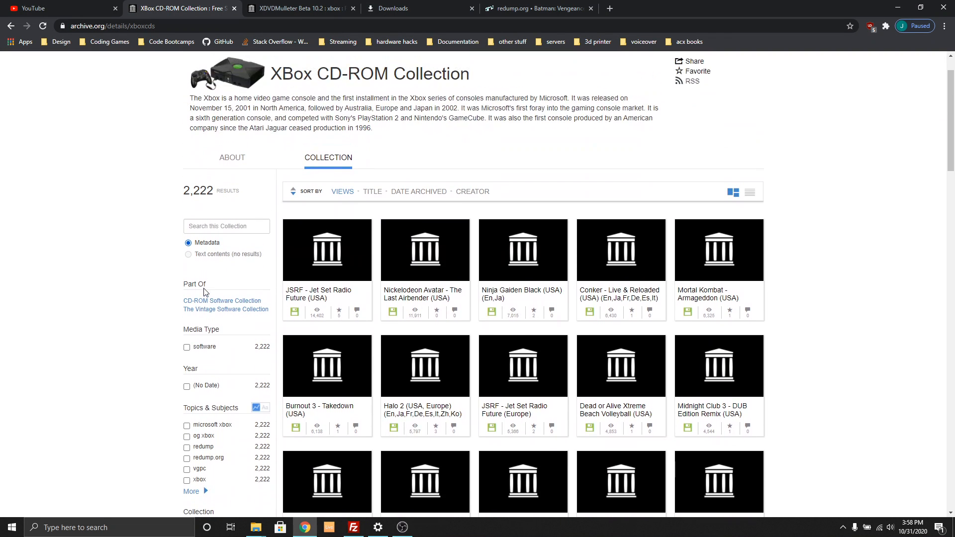
{"action": "scroll", "scroll_direction": "down", "scroll_amount": 3}
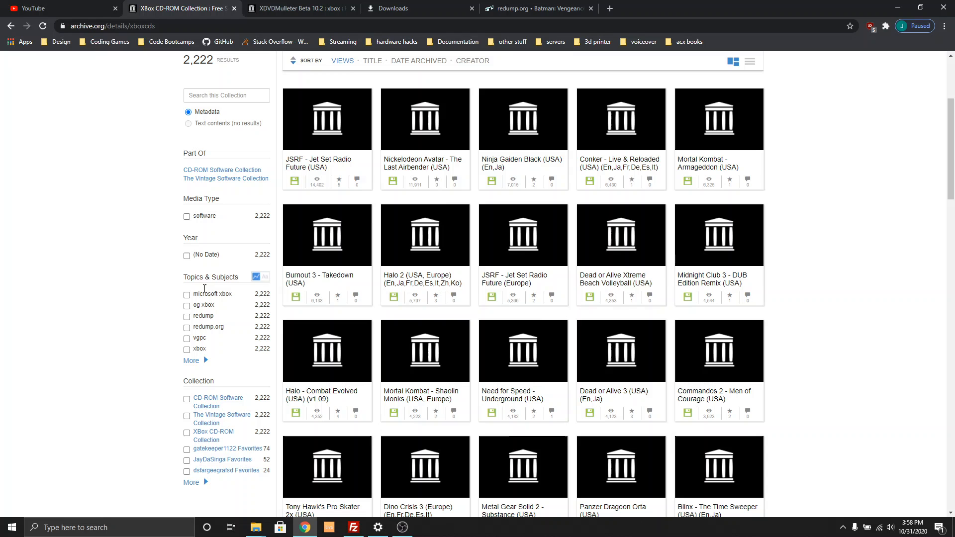
{"action": "scroll", "scroll_direction": "down", "scroll_amount": 3}
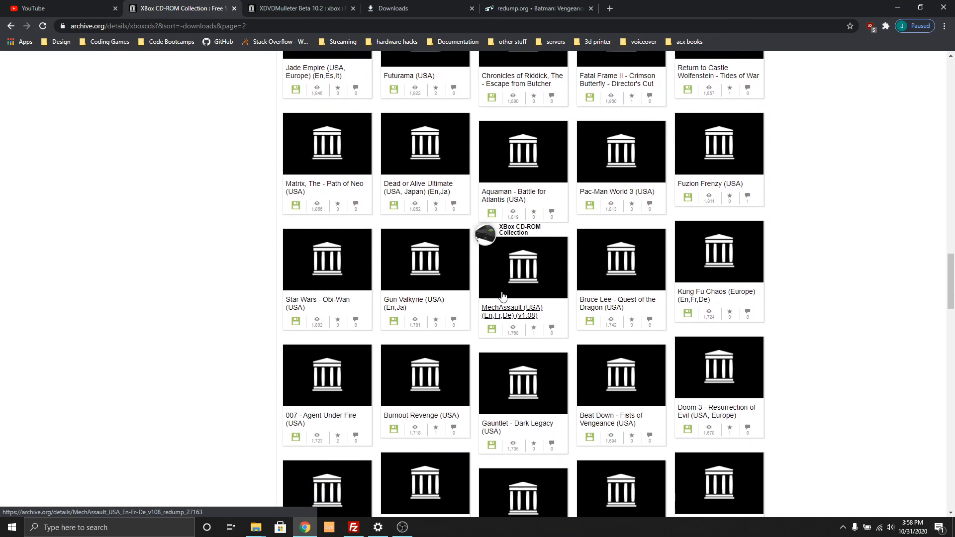
{"action": "scroll", "scroll_direction": "up", "scroll_amount": 3}
{"action": "type", "text": "d"}
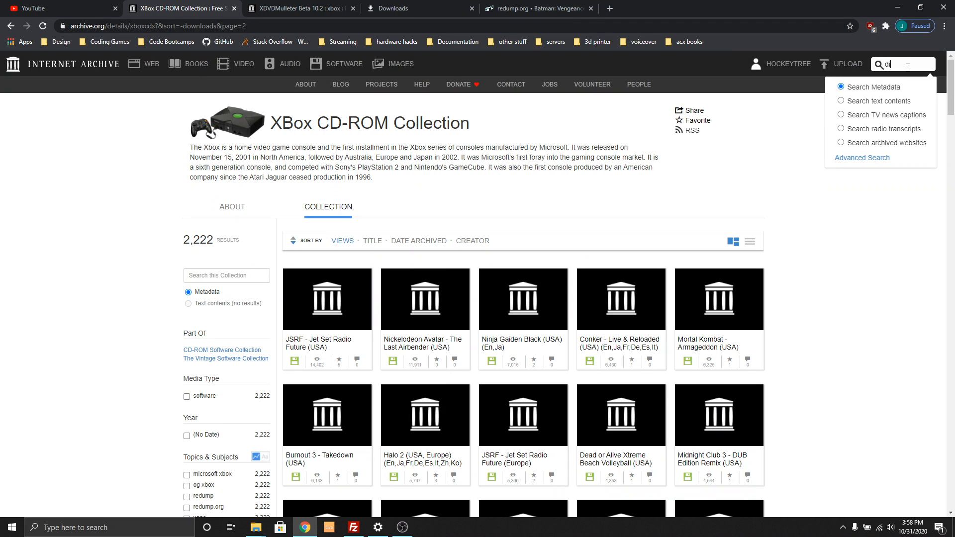
Search Internet Archive for 'die hard vendetta xbox redump'.
{"action": "type", "text": "ie hard ven"}
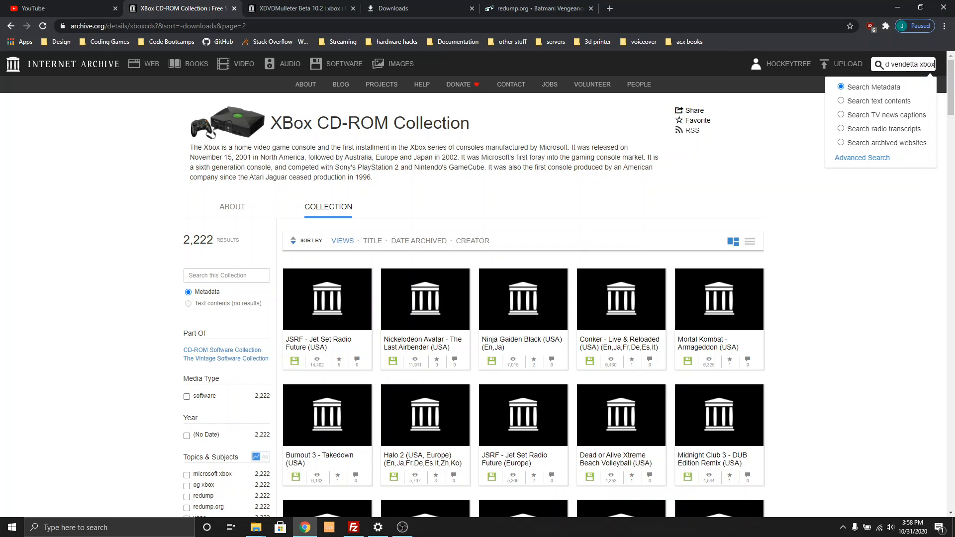
{"action": "type", "text": "re"}
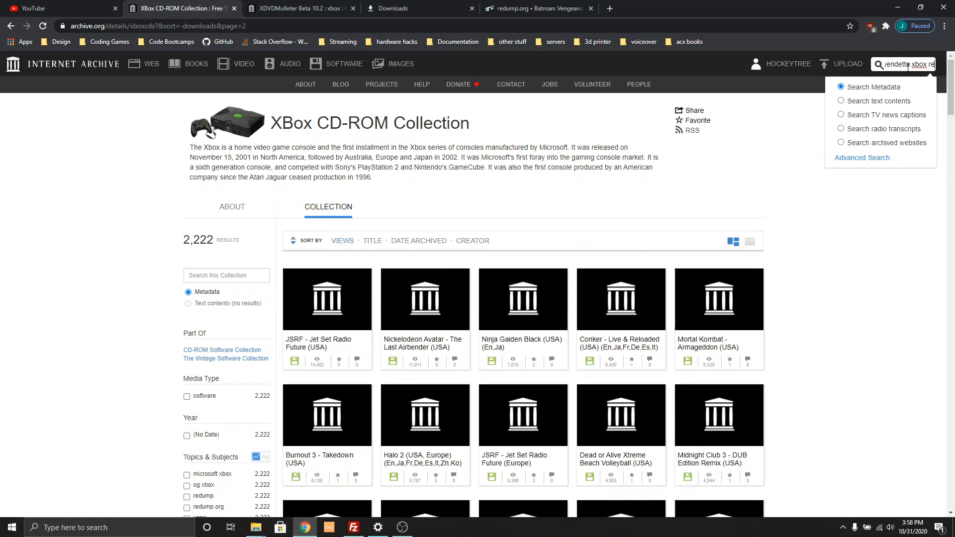
{"action": "type", "text": "redump"}
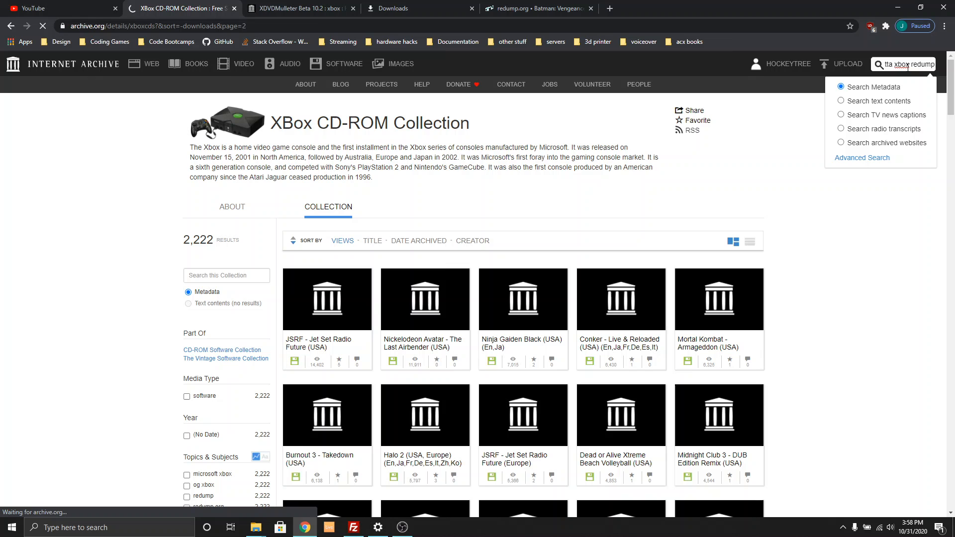
{"action": "key", "text": "Enter"}
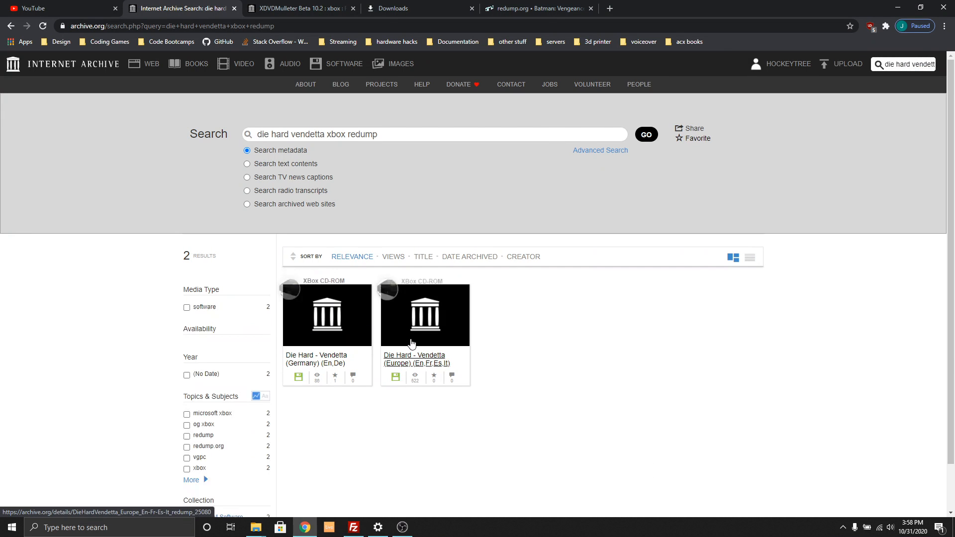
{"action": "mouse_move", "coordinate": [337, 325]}
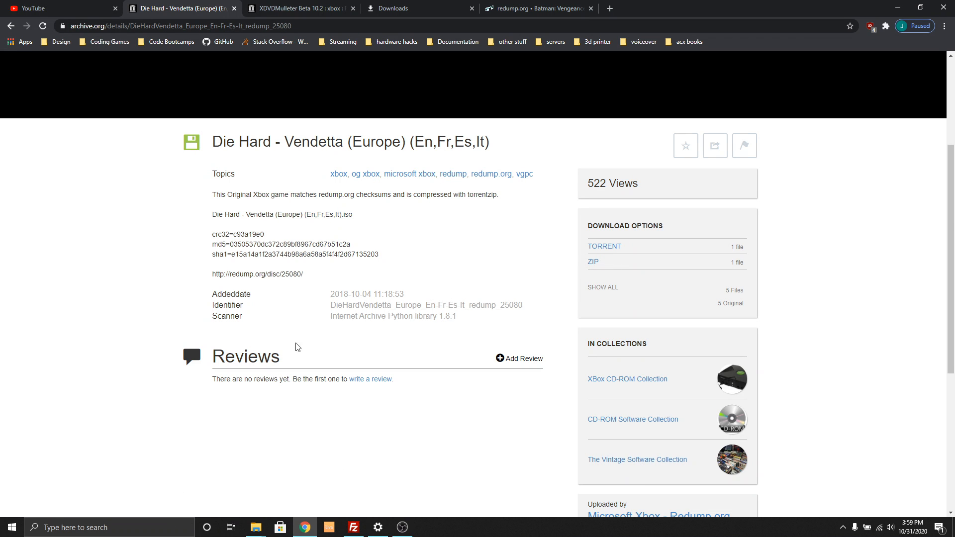
Switch to Chrome's downloads list showing the Die Hard - Vendetta (Europe) zip.
{"action": "left_click", "coordinate": [395, 8]}
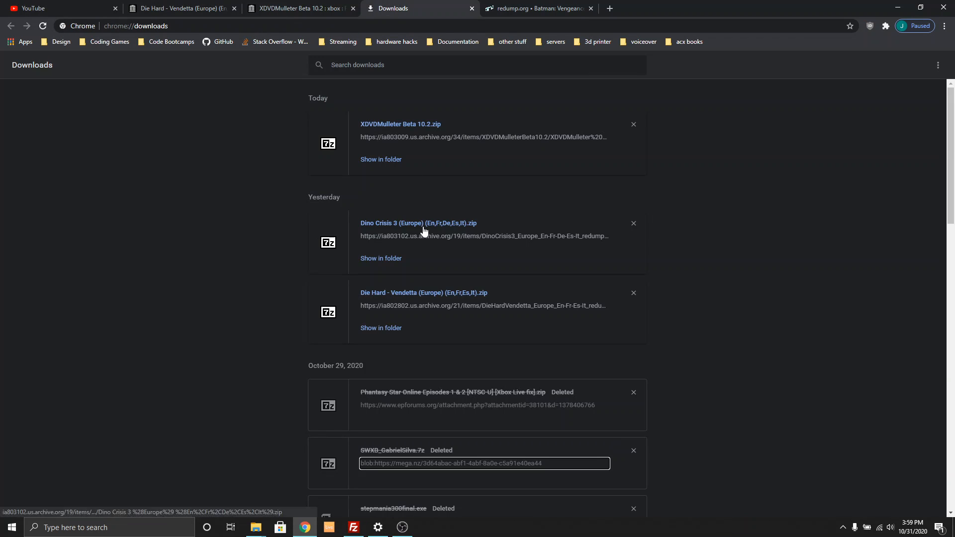
{"action": "mouse_move", "coordinate": [453, 300]}
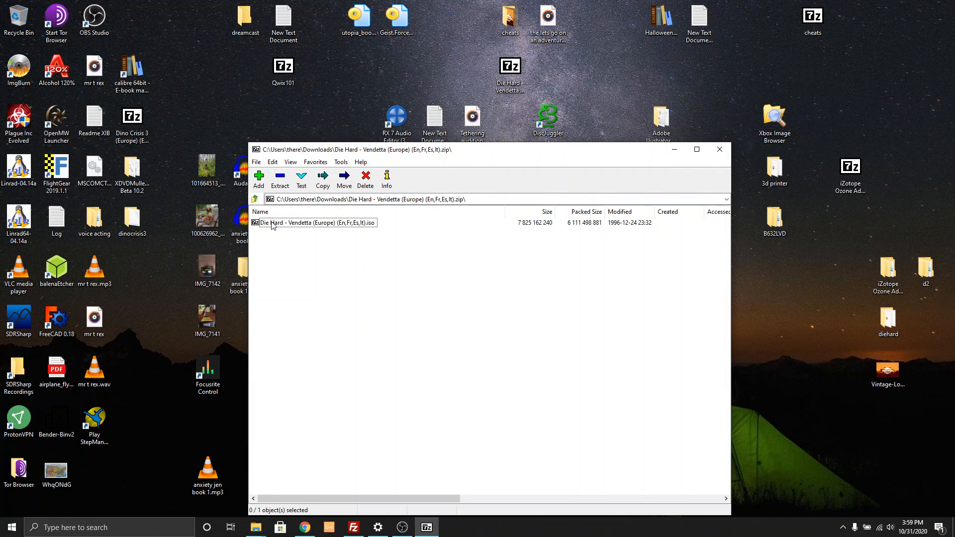
Select the 7.8 GB Die Hard Vendetta ISO in 7-Zip, then close the archive.
{"action": "left_click", "coordinate": [316, 222]}
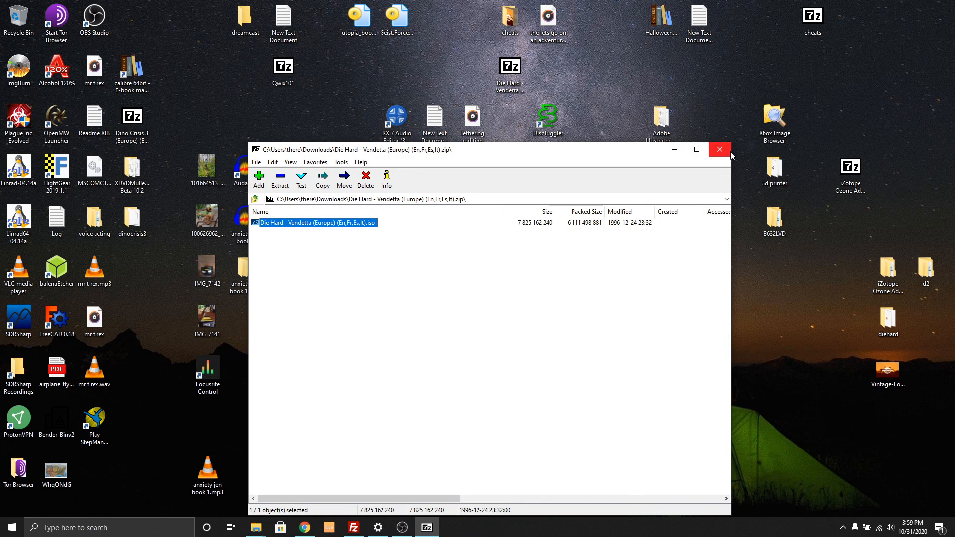
{"action": "left_click", "coordinate": [720, 149]}
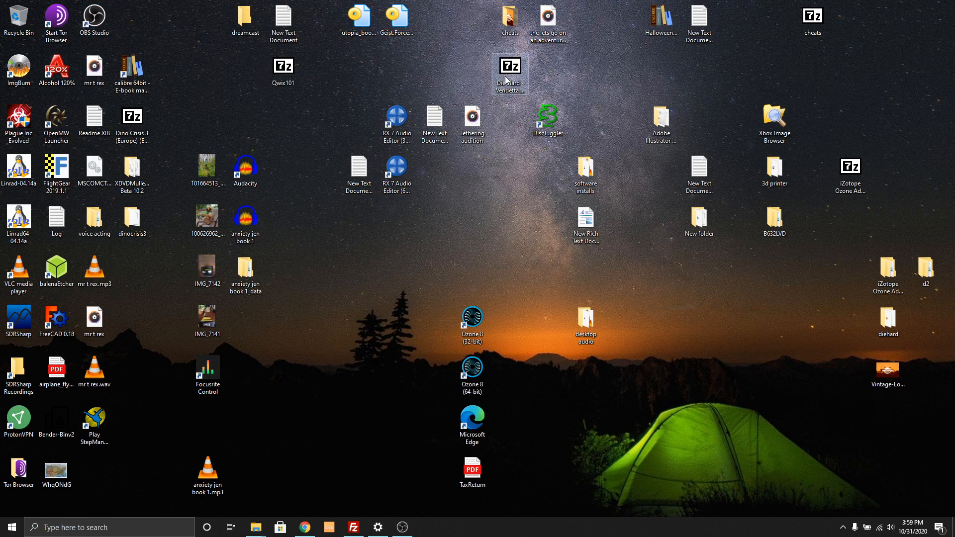
{"action": "mouse_move", "coordinate": [527, 79]}
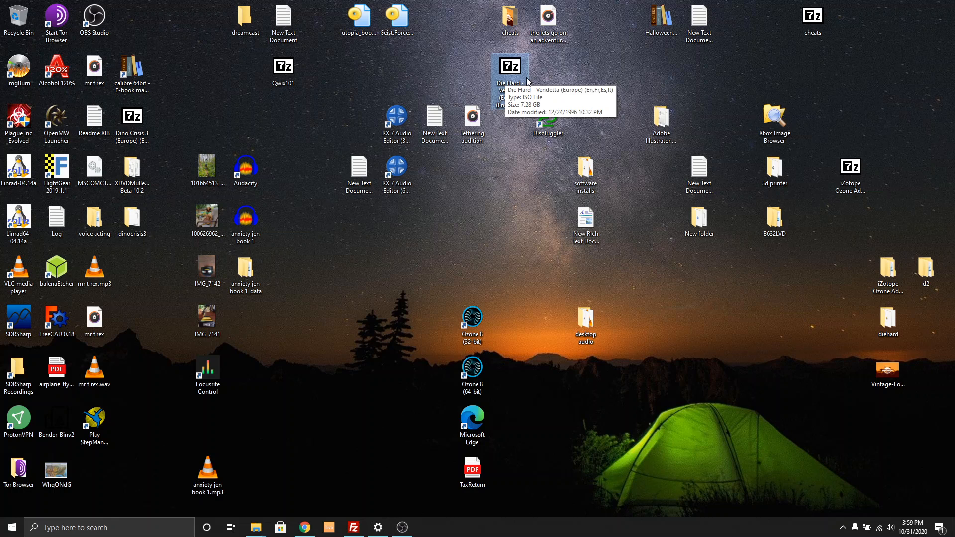
{"action": "mouse_move", "coordinate": [767, 99]}
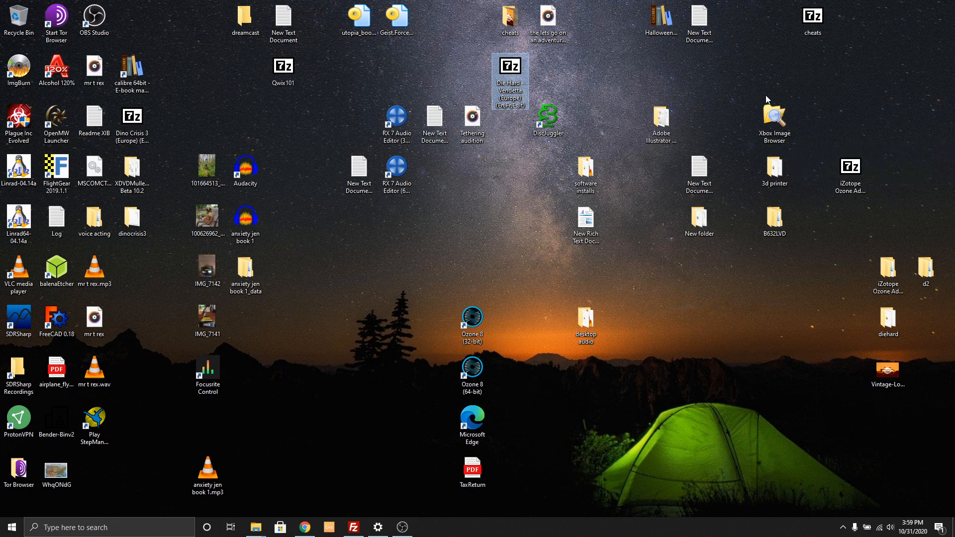
{"action": "mouse_move", "coordinate": [583, 114]}
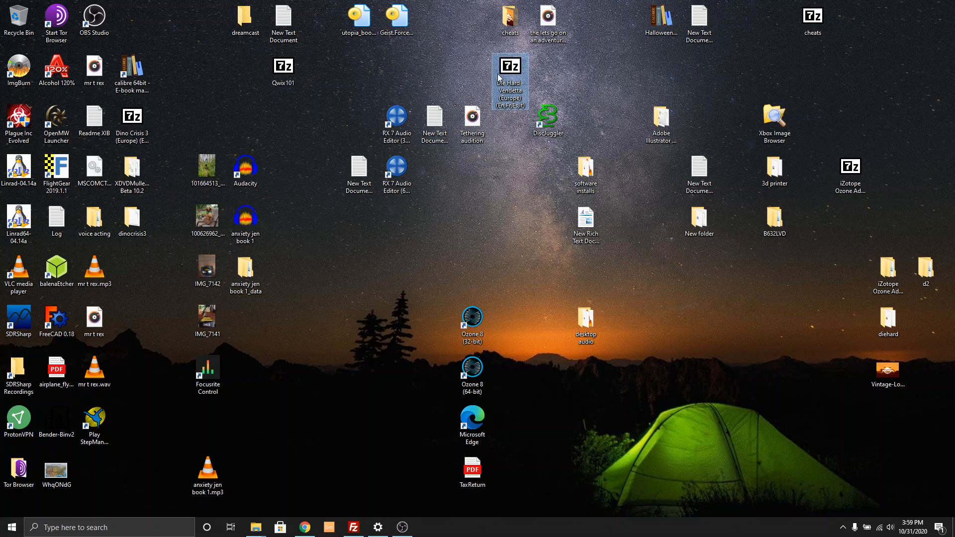
{"action": "mouse_move", "coordinate": [498, 79]}
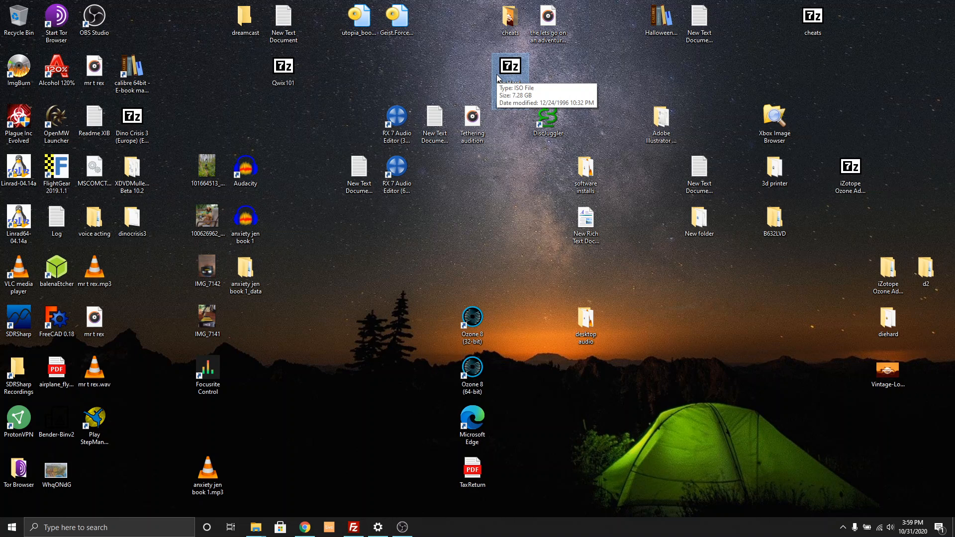
{"action": "mouse_move", "coordinate": [581, 67]}
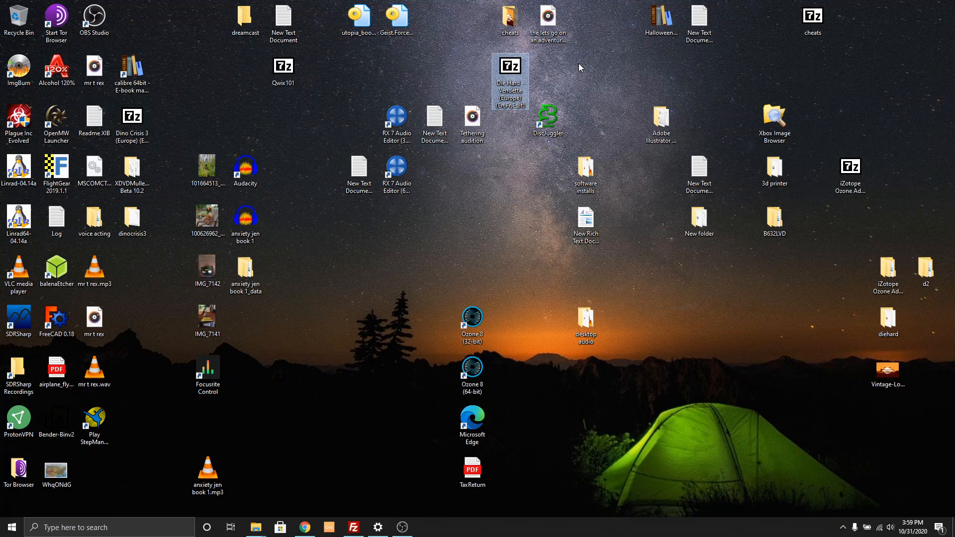
{"action": "mouse_move", "coordinate": [702, 120]}
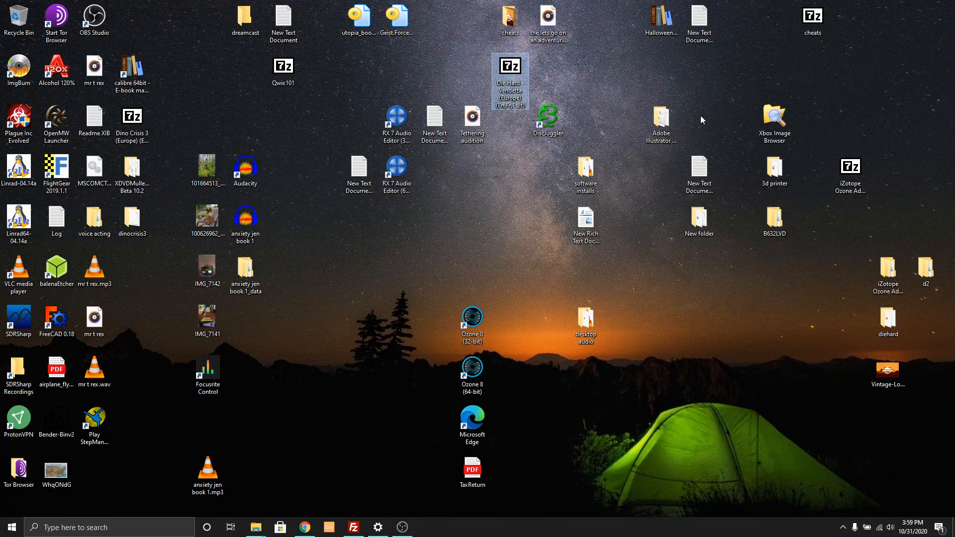
Bring Chrome back to the front from the taskbar.
{"action": "left_click", "coordinate": [304, 527]}
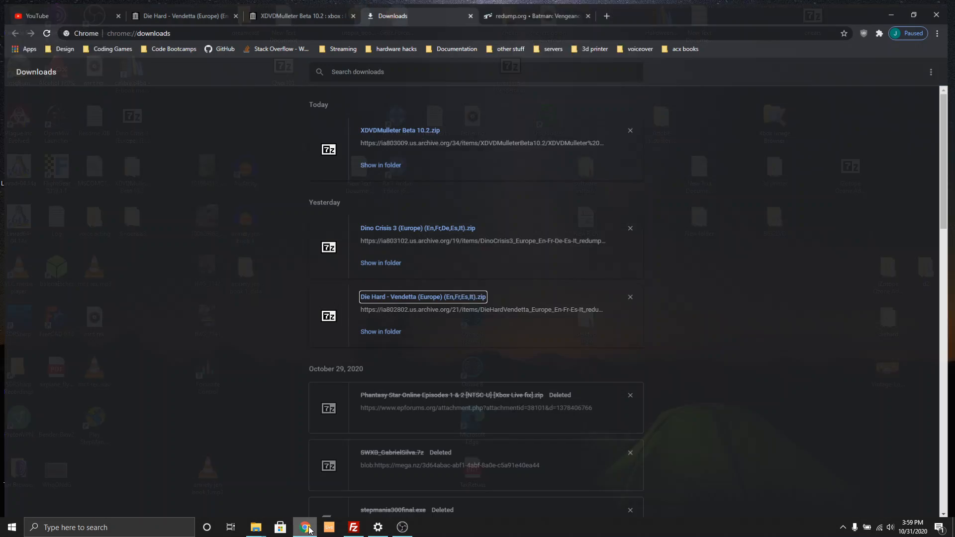
Reopen the archive.org XDVDMulleter Beta 10.2 result from Google and download its ZIP.
{"action": "left_click", "coordinate": [304, 16]}
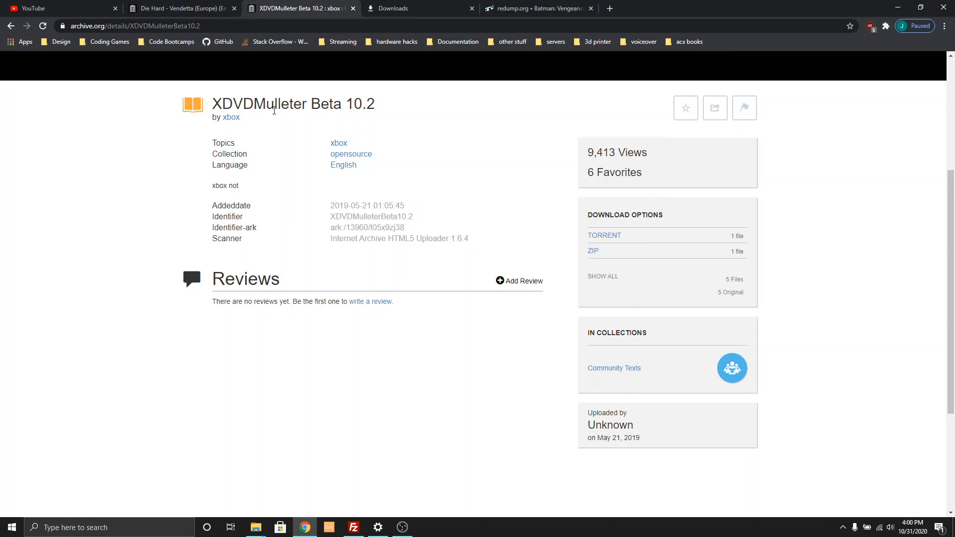
{"action": "mouse_move", "coordinate": [372, 118]}
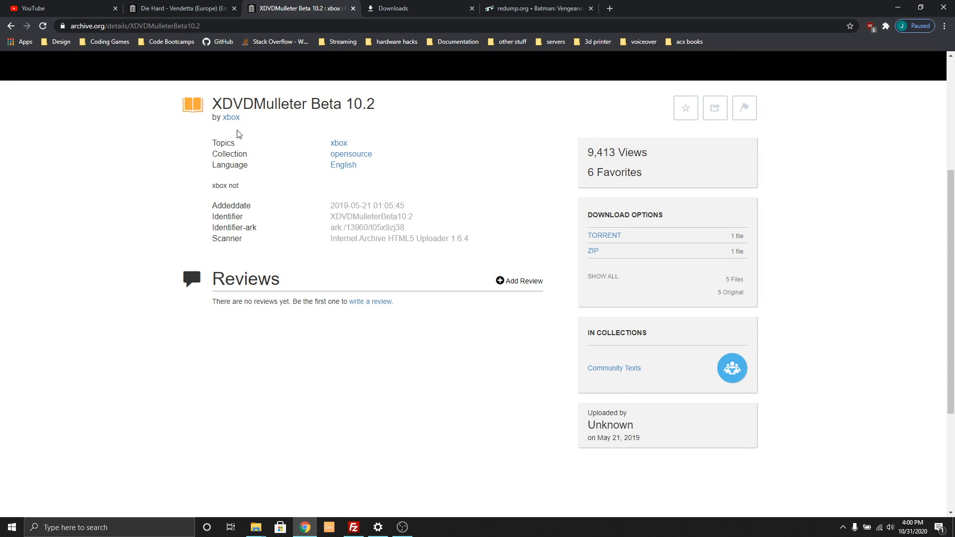
{"action": "left_click", "coordinate": [10, 24]}
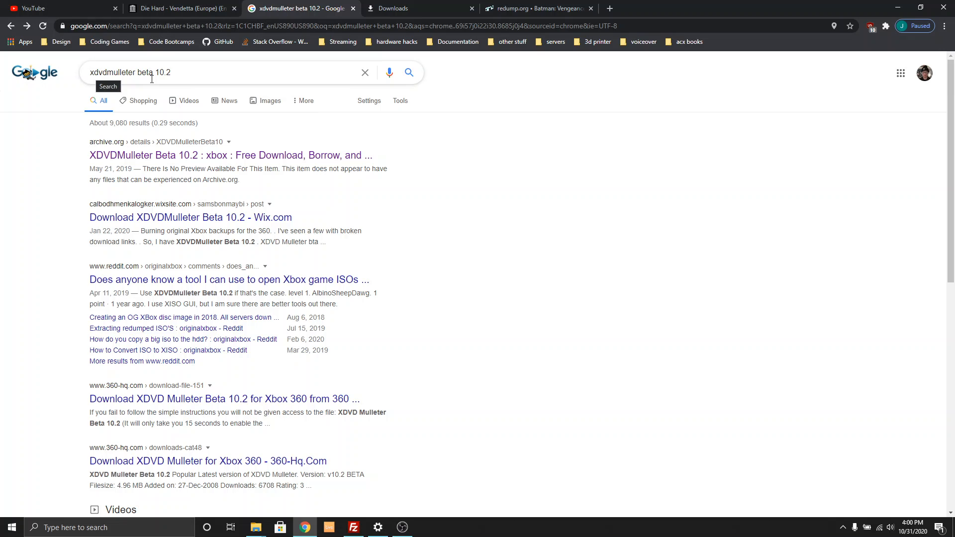
{"action": "mouse_move", "coordinate": [158, 79]}
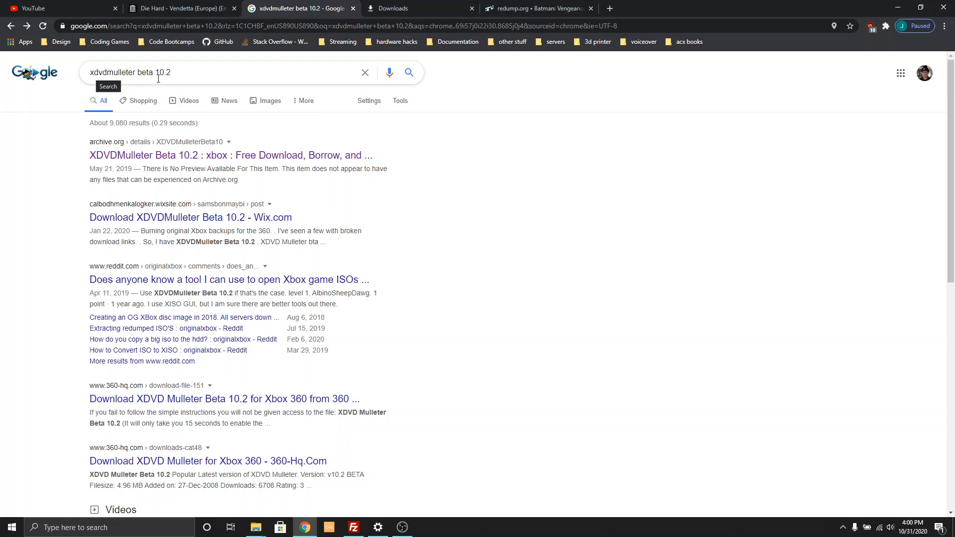
{"action": "mouse_move", "coordinate": [217, 164]}
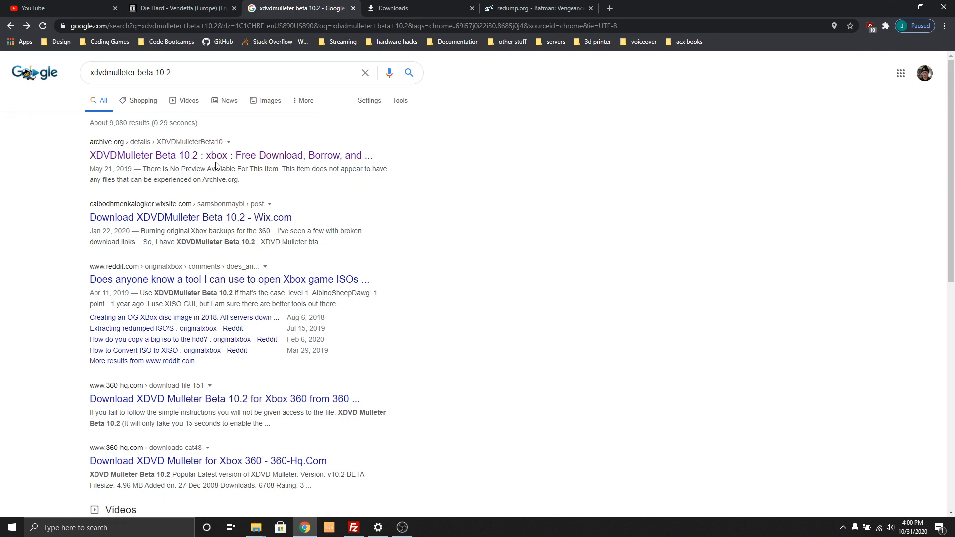
{"action": "left_click", "coordinate": [221, 155]}
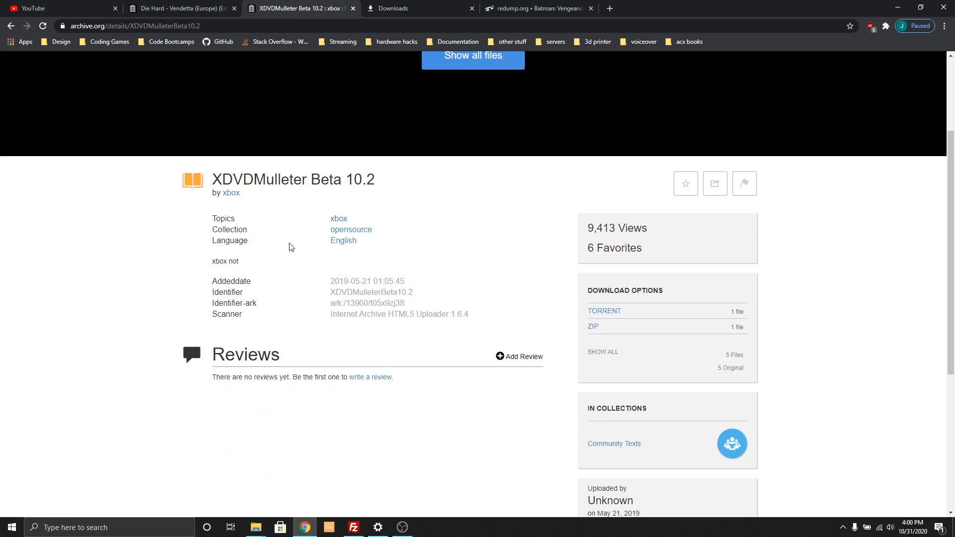
{"action": "mouse_move", "coordinate": [233, 179]}
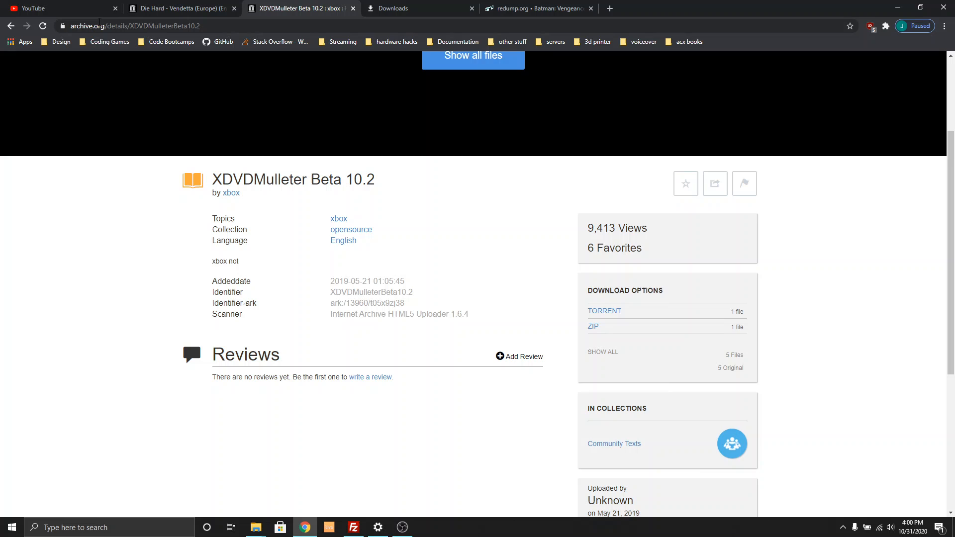
{"action": "scroll", "scroll_direction": "down", "scroll_amount": 3}
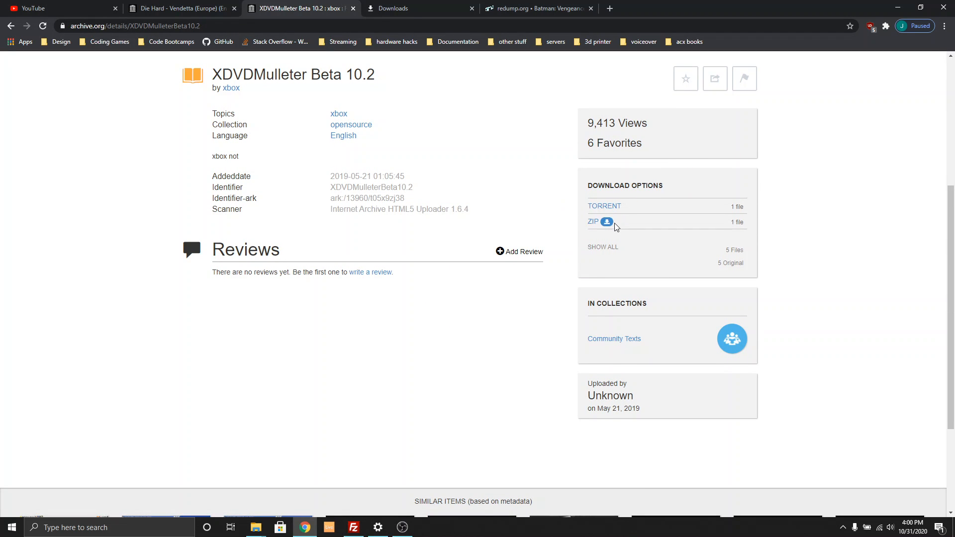
{"action": "mouse_move", "coordinate": [595, 225]}
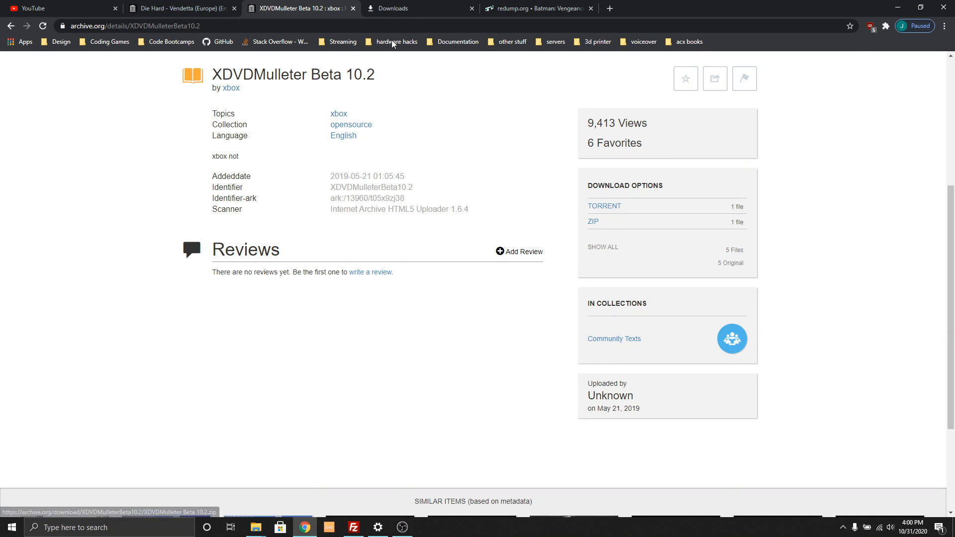
{"action": "left_click", "coordinate": [399, 8]}
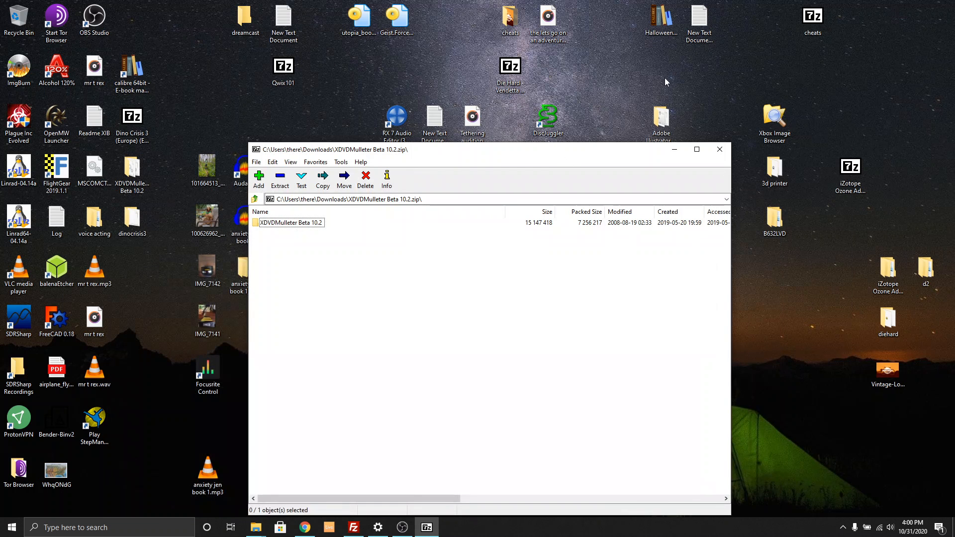
Enter the nested XDVDMulleter Beta 10.2 folders and launch XDVDMulleter.exe.
{"action": "double_click", "coordinate": [289, 223]}
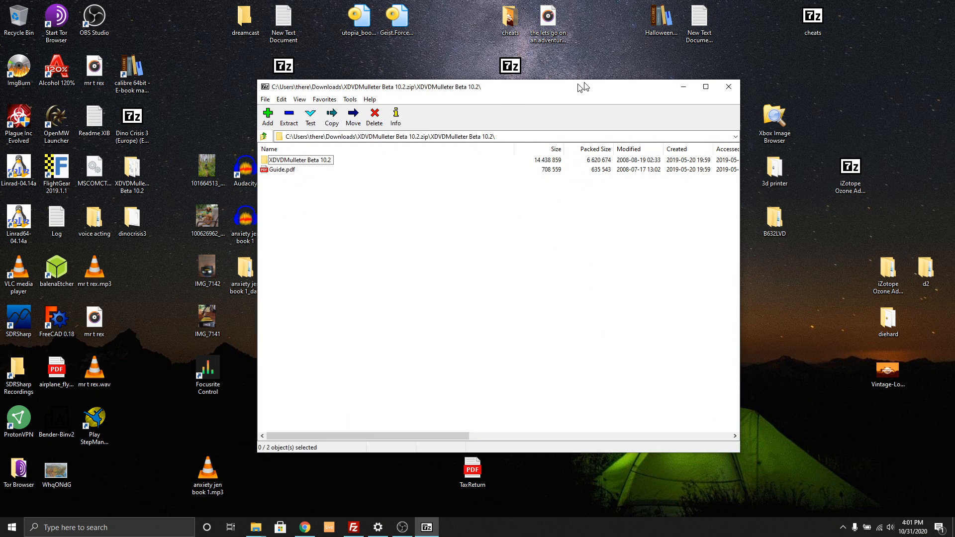
{"action": "left_click", "coordinate": [299, 158]}
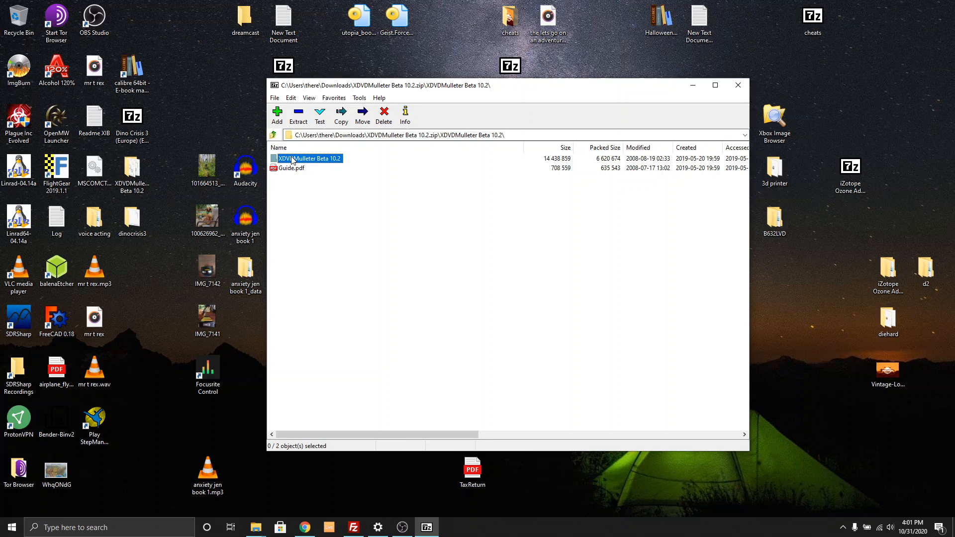
{"action": "double_click", "coordinate": [307, 159]}
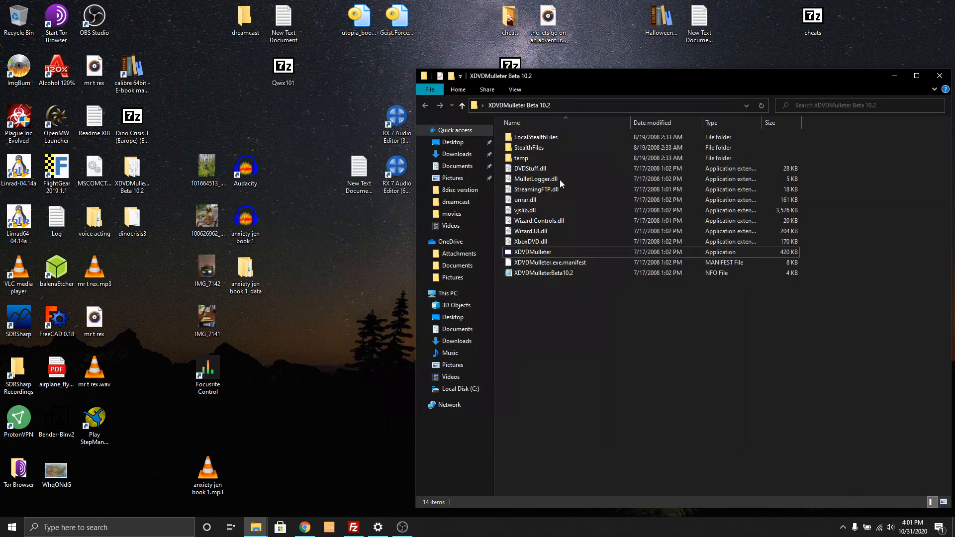
{"action": "left_click", "coordinate": [532, 252]}
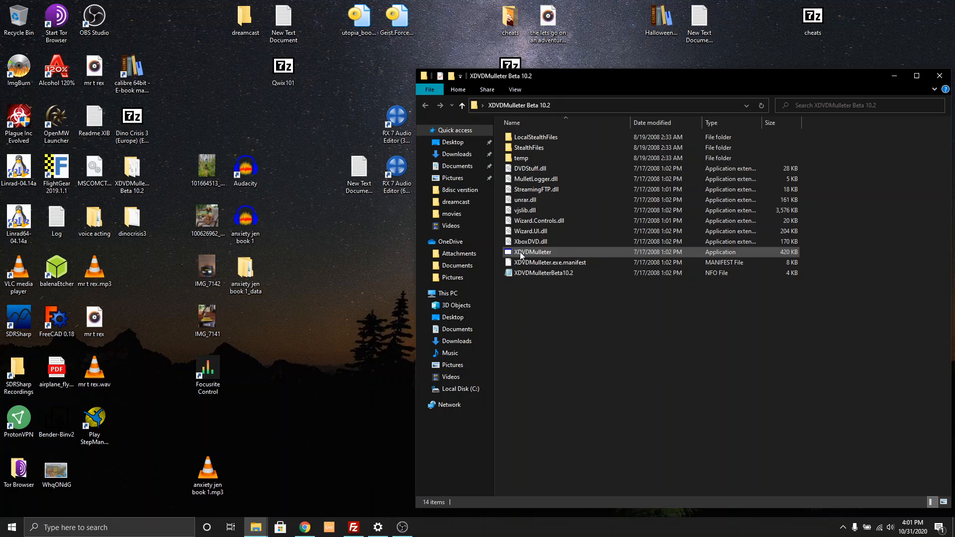
{"action": "left_click", "coordinate": [532, 251]}
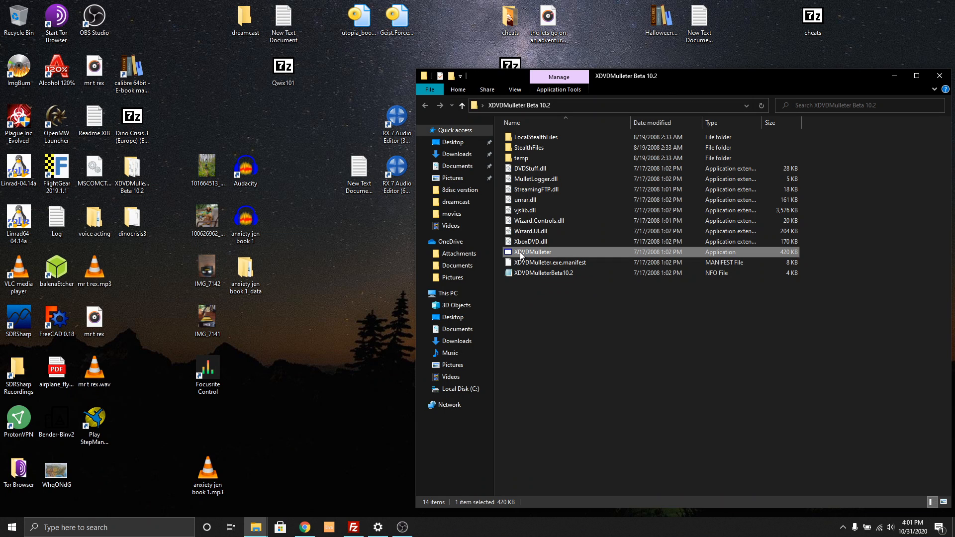
{"action": "double_click", "coordinate": [533, 251]}
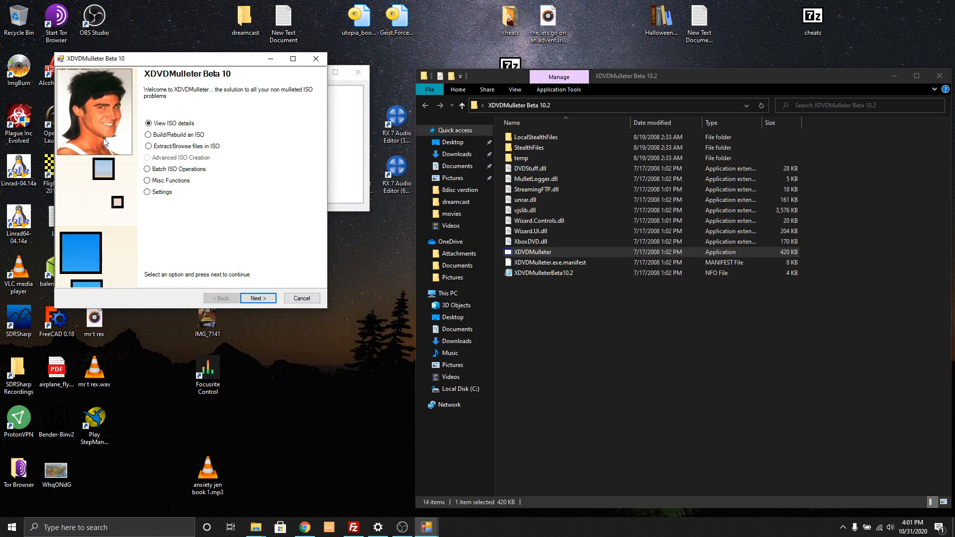
Choose 'Extract/Browse files in ISO' and advance to the ISO loading page.
{"action": "left_click", "coordinate": [148, 146]}
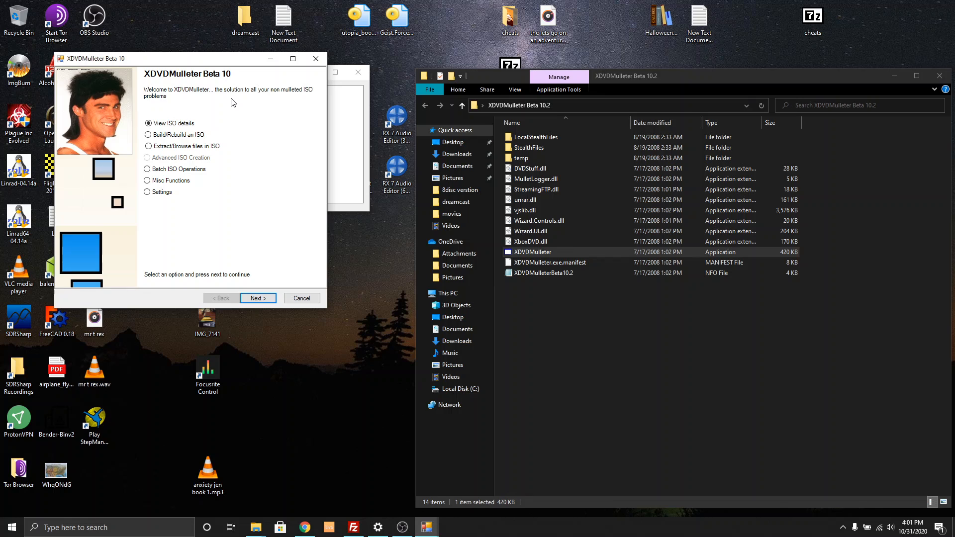
{"action": "left_click", "coordinate": [147, 145]}
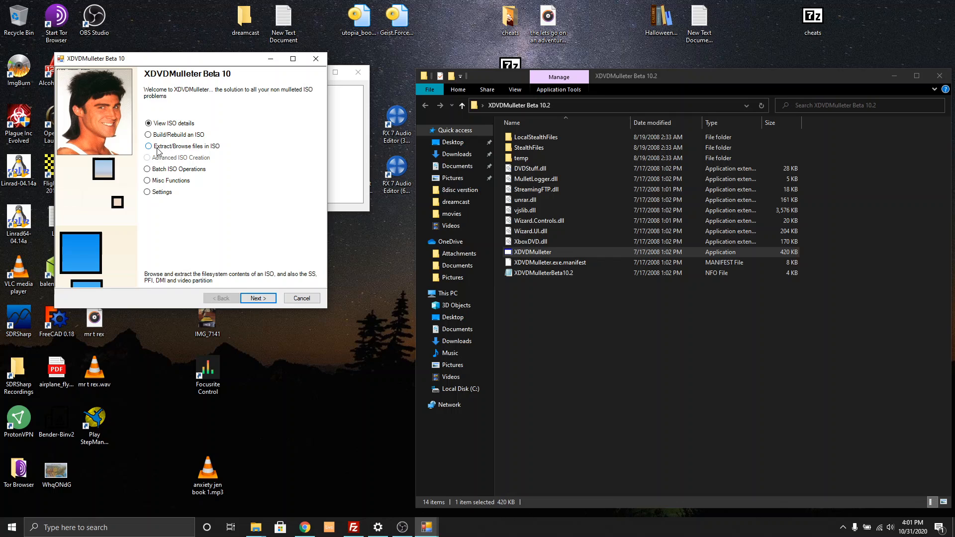
{"action": "left_click", "coordinate": [148, 145]}
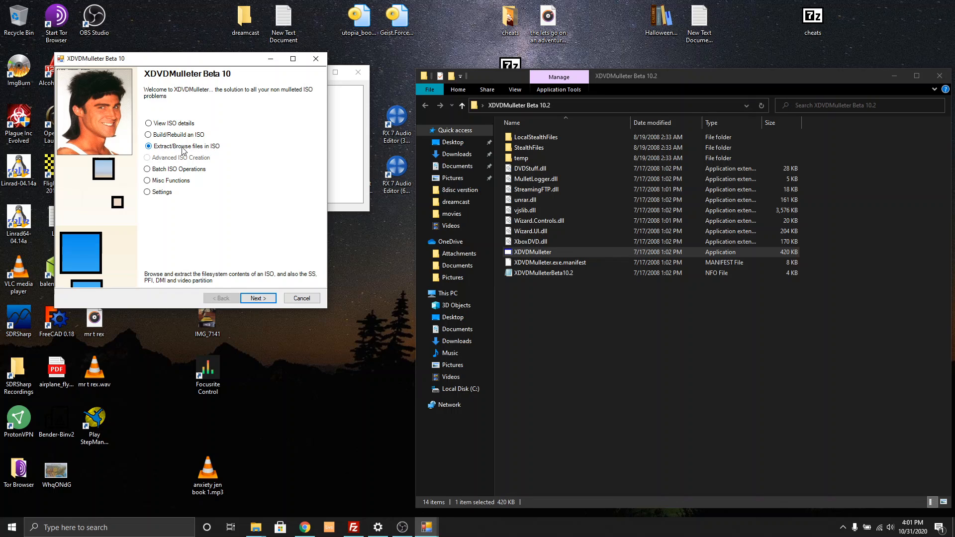
{"action": "left_click", "coordinate": [258, 298]}
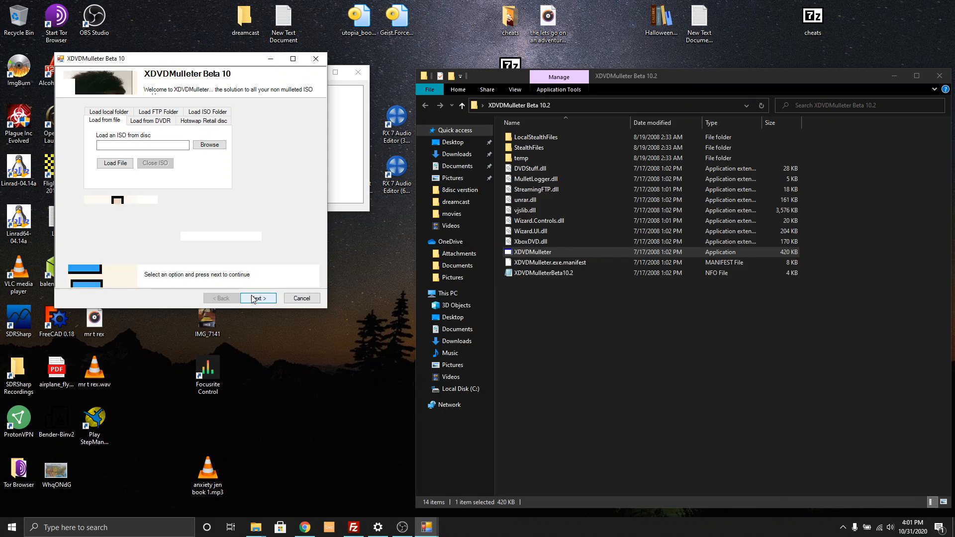
Load the Die Hard - Vendetta (Europe) ISO from the desktop and continue to extraction.
{"action": "left_click", "coordinate": [258, 298]}
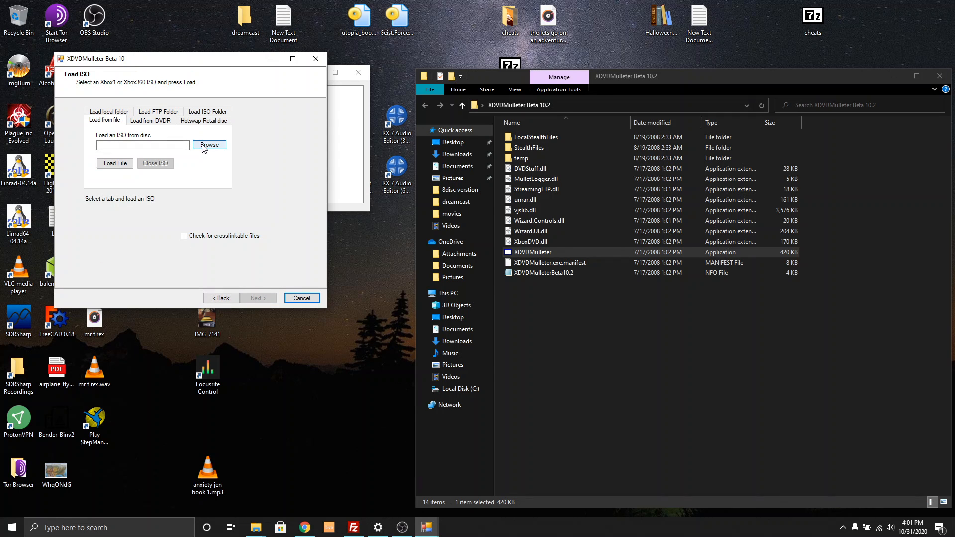
{"action": "left_click", "coordinate": [209, 145]}
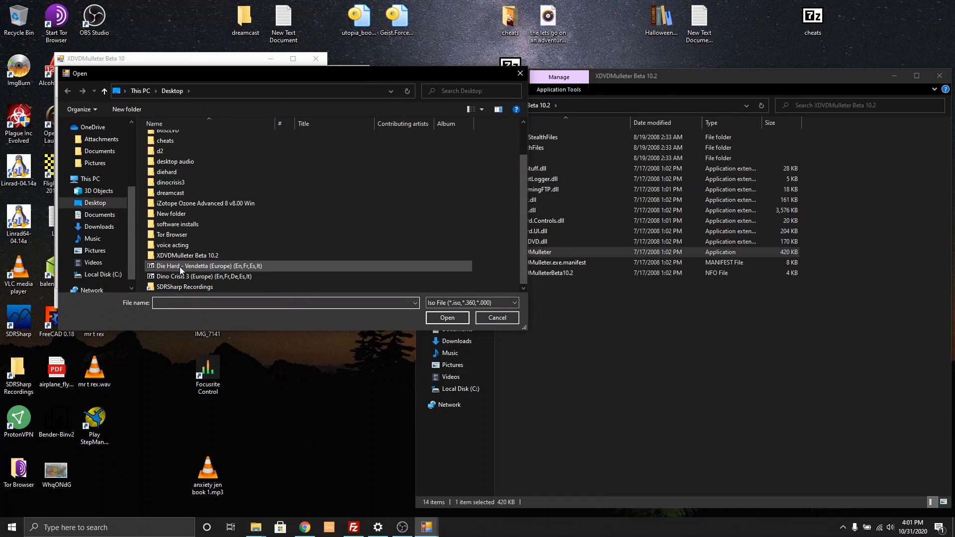
{"action": "left_click", "coordinate": [208, 265]}
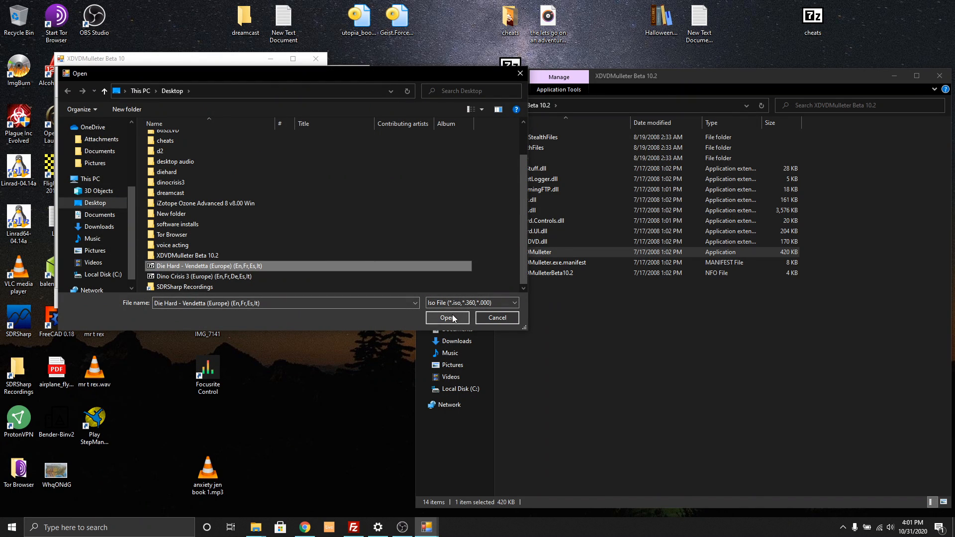
{"action": "left_click", "coordinate": [447, 318]}
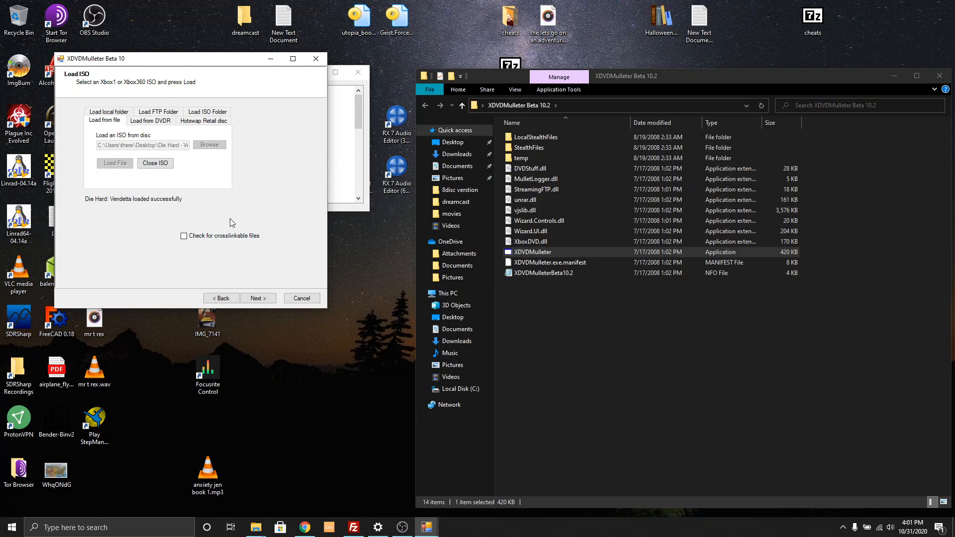
{"action": "mouse_move", "coordinate": [165, 230]}
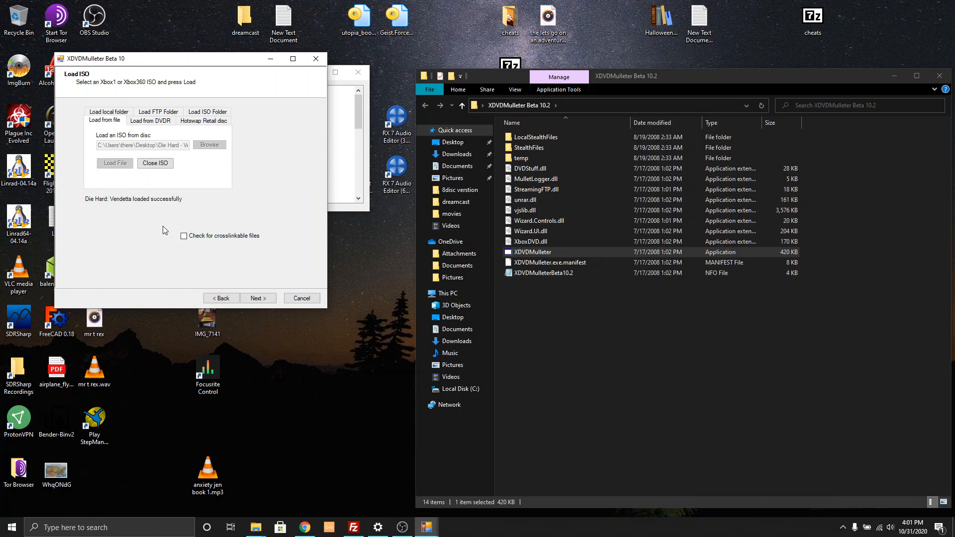
{"action": "mouse_move", "coordinate": [272, 262]}
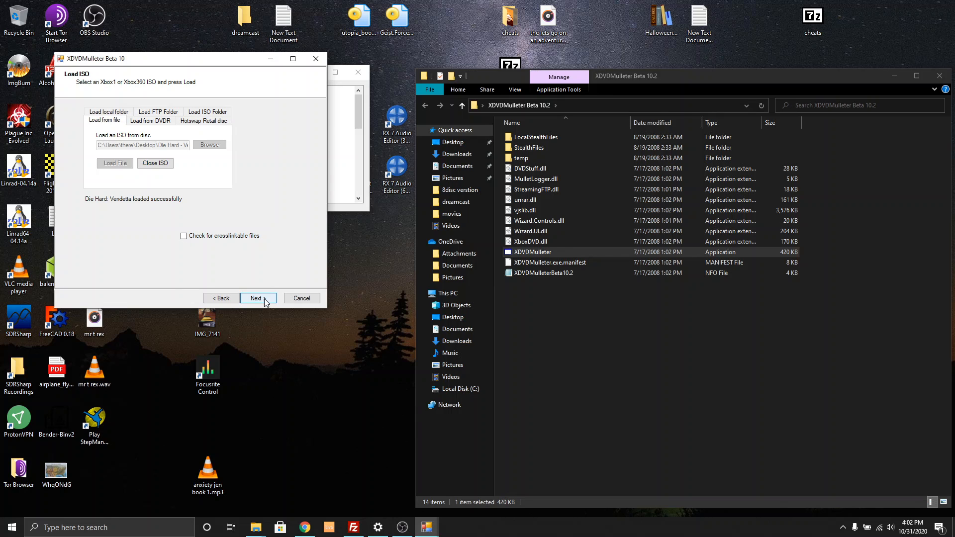
{"action": "left_click", "coordinate": [256, 298]}
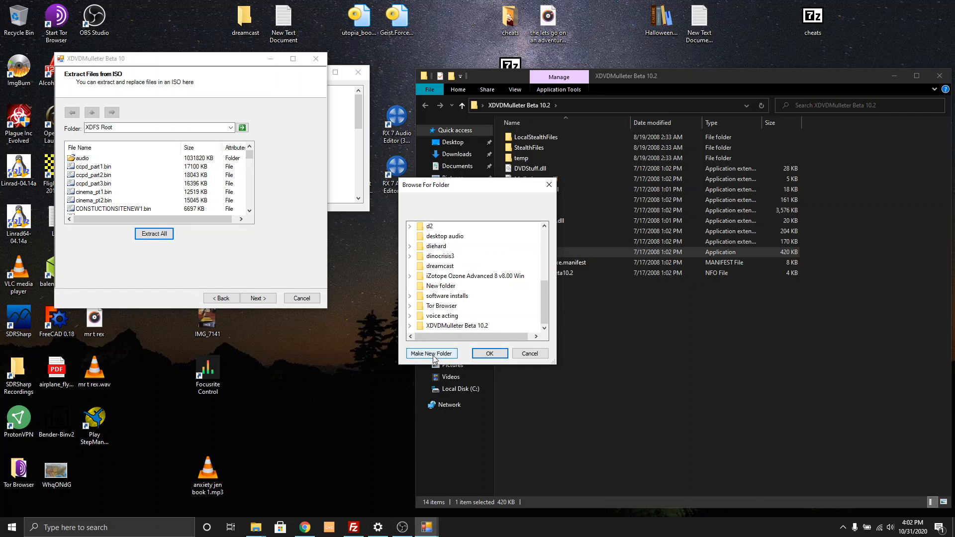
{"action": "mouse_move", "coordinate": [438, 266]}
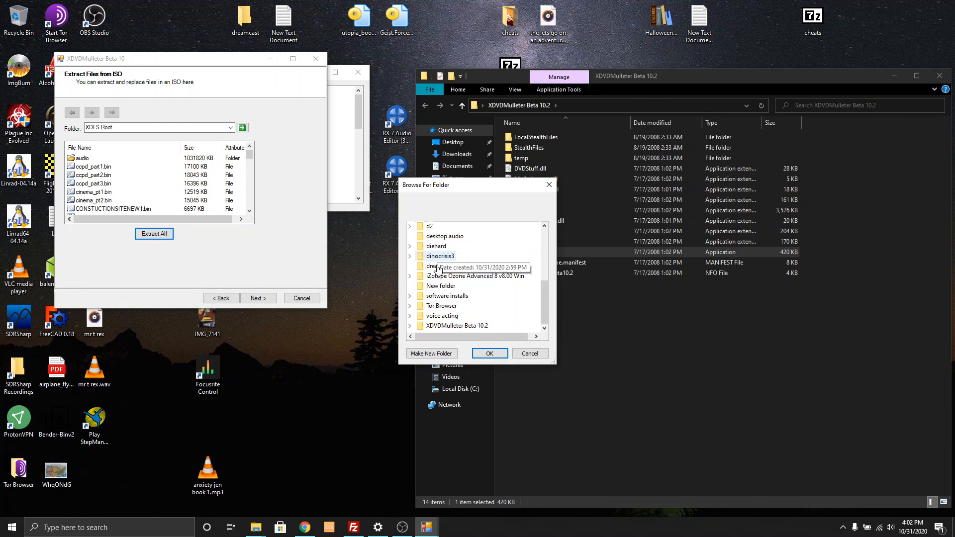
Choose the desktop diehard folder as the extraction destination.
{"action": "left_click", "coordinate": [410, 246]}
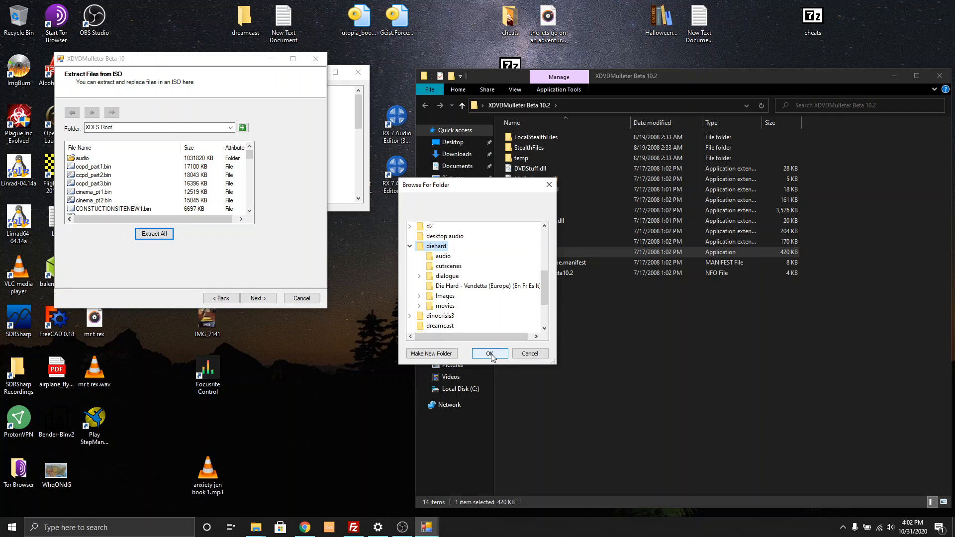
{"action": "mouse_move", "coordinate": [466, 290]}
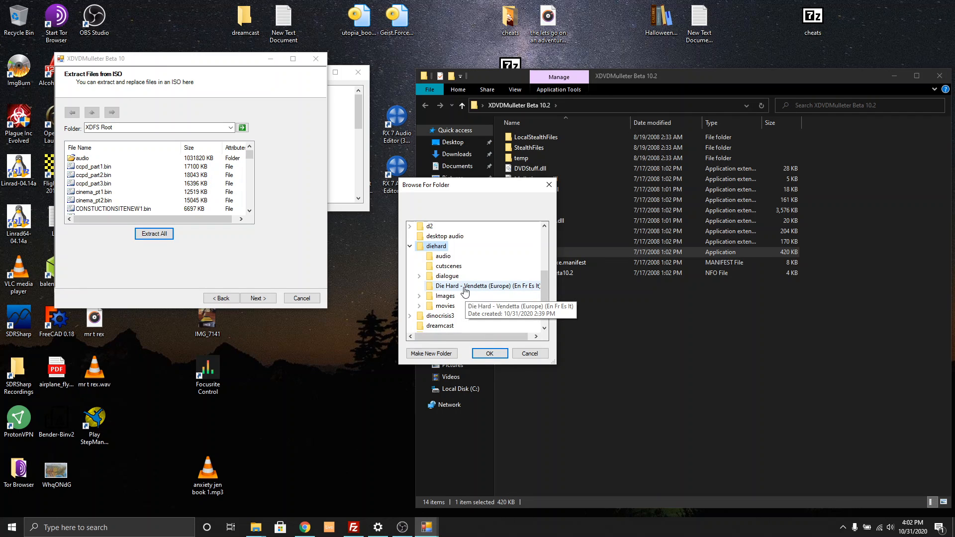
{"action": "mouse_move", "coordinate": [472, 280]}
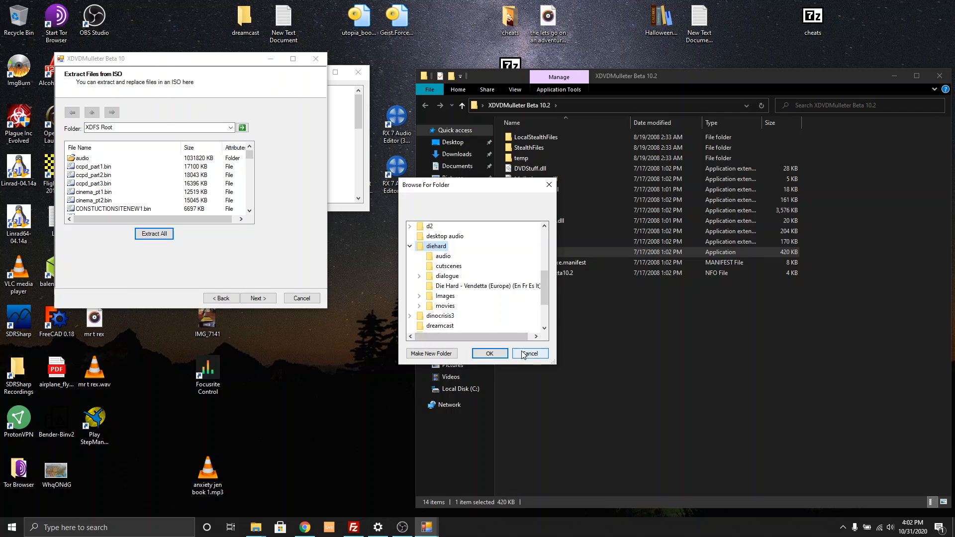
{"action": "mouse_move", "coordinate": [529, 354]}
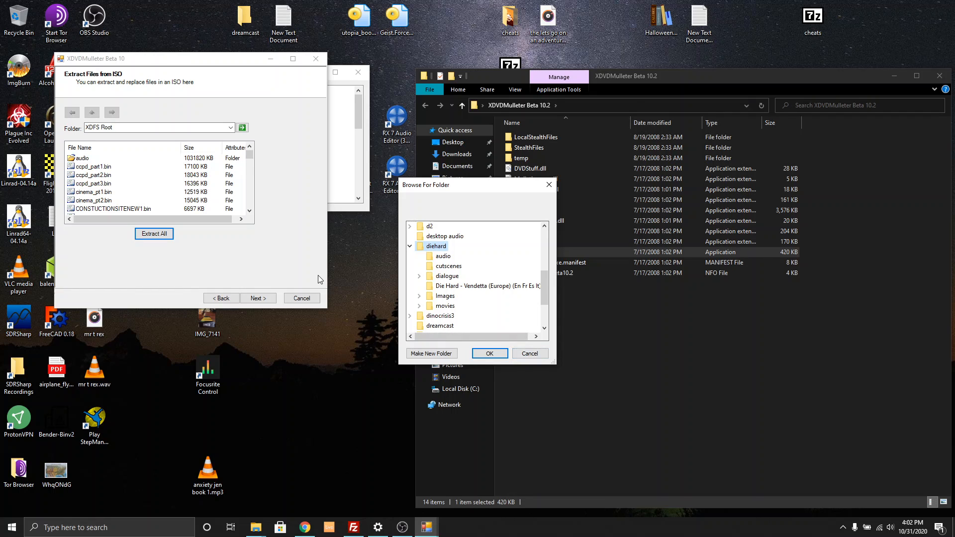
{"action": "mouse_move", "coordinate": [327, 275]}
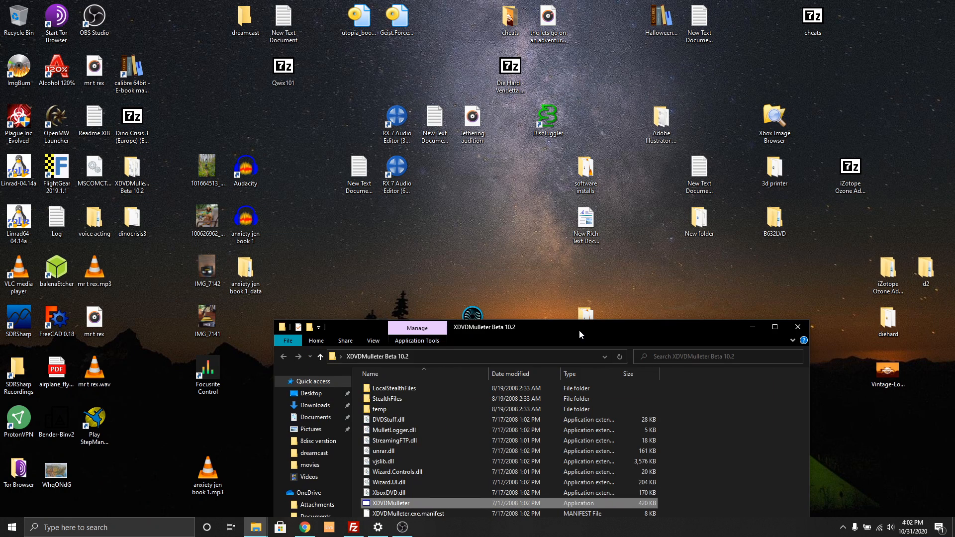
Move the Explorer window aside and open the diehard folder on the desktop.
{"action": "left_click_drag", "start_coordinate": [578, 327], "coordinate": [426, 296]}
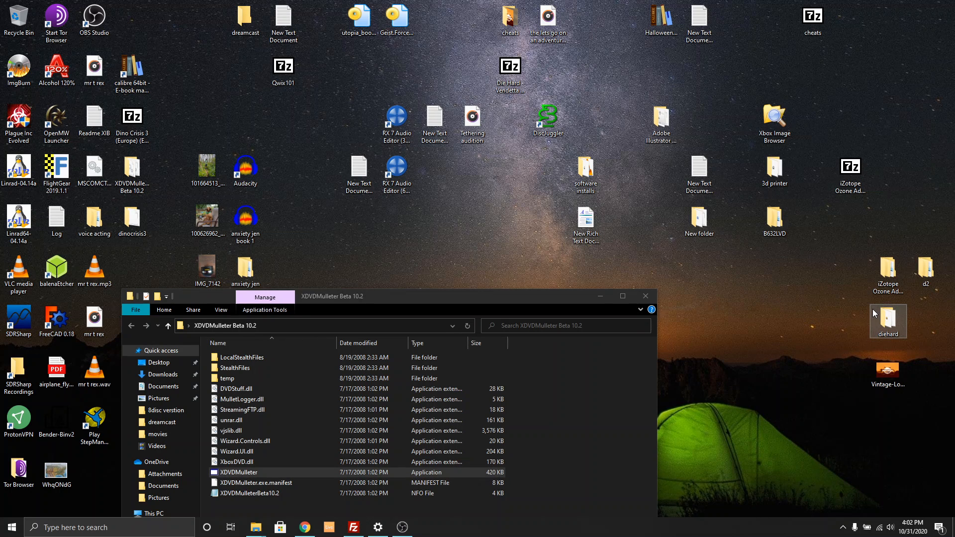
{"action": "double_click", "coordinate": [887, 322]}
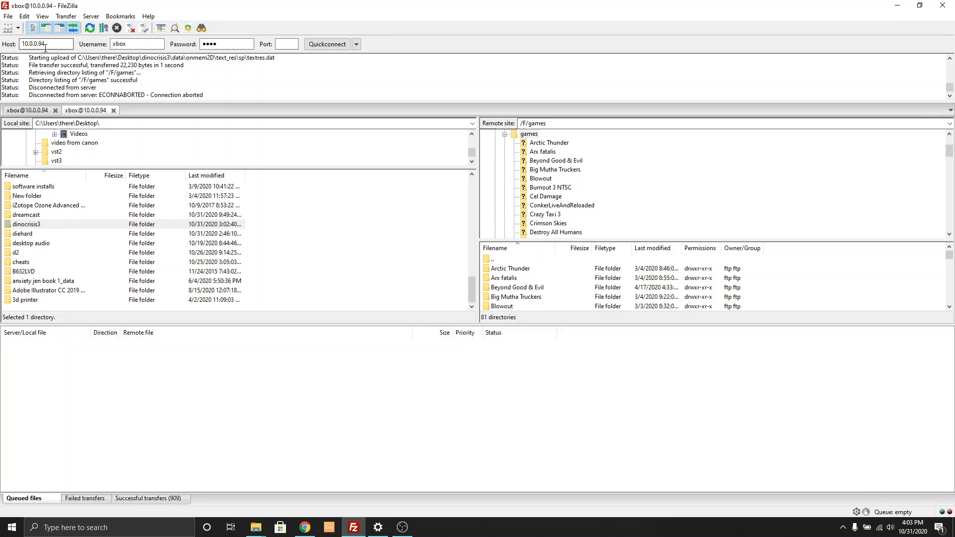
Quickconnect to the Xbox on port 21 in a new tab.
{"action": "left_click", "coordinate": [228, 44]}
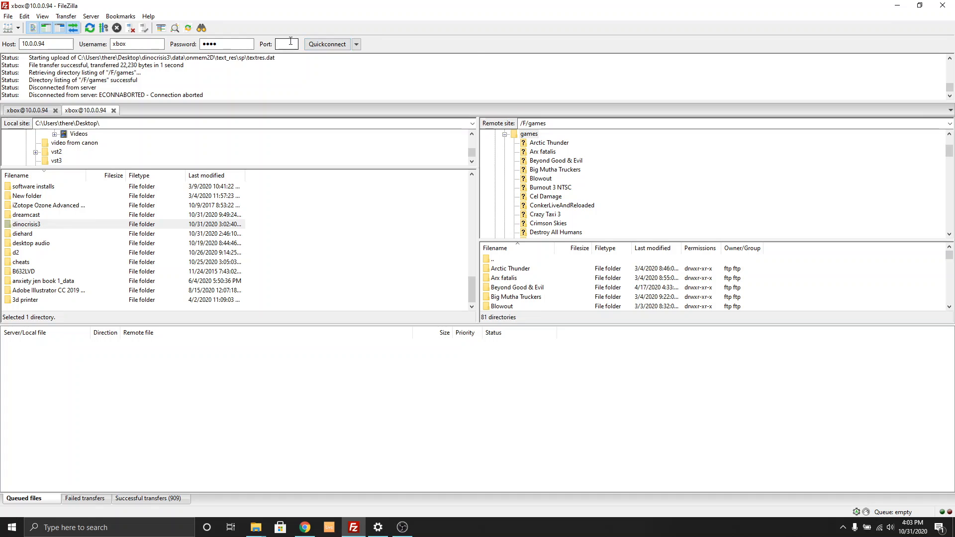
{"action": "type", "text": "21"}
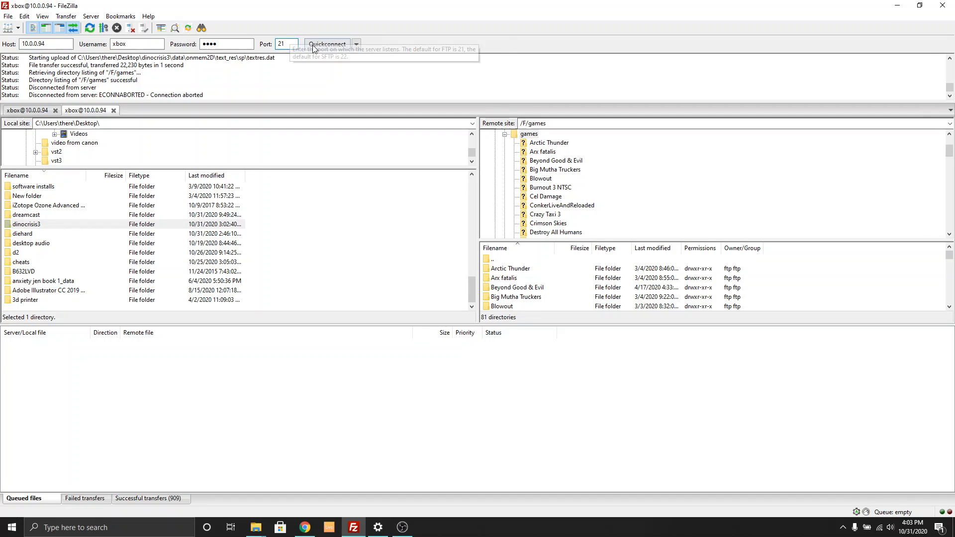
{"action": "mouse_move", "coordinate": [320, 54]}
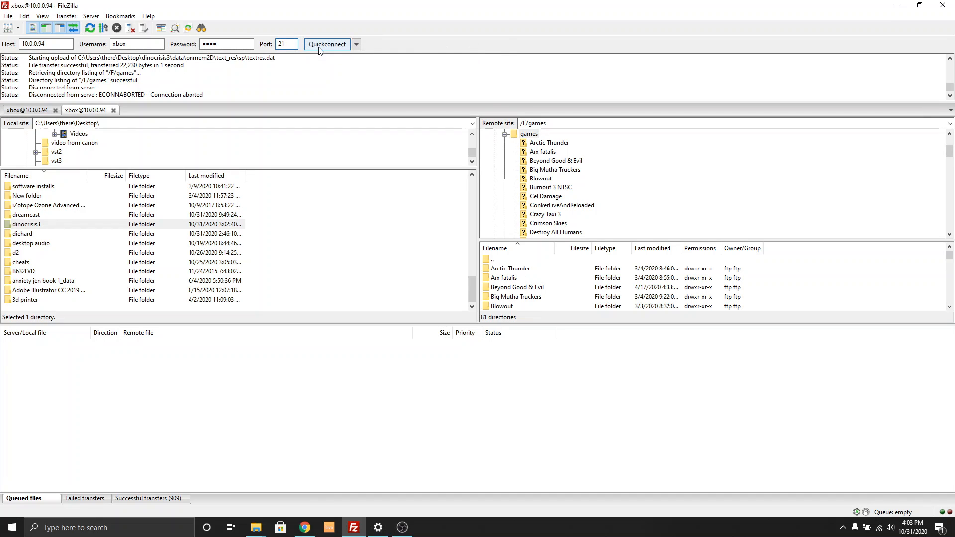
{"action": "left_click", "coordinate": [328, 44]}
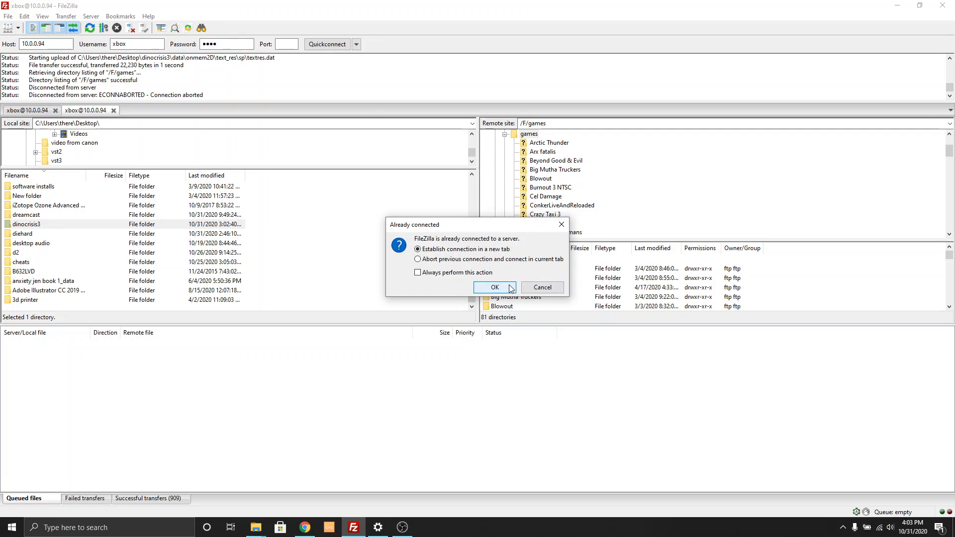
{"action": "left_click", "coordinate": [495, 287]}
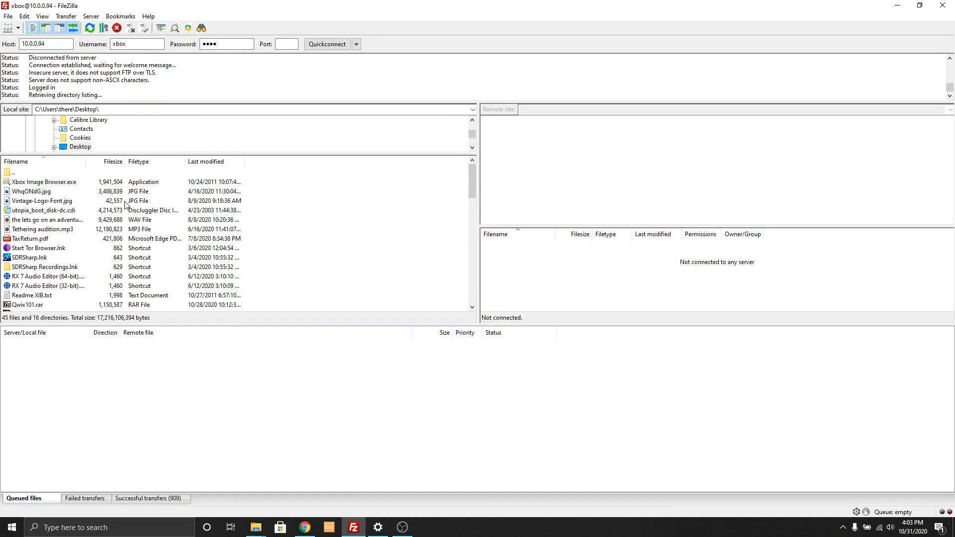
Expand the Xbox F drive and upload the local diehard folder to F/games.
{"action": "left_click", "coordinate": [327, 44]}
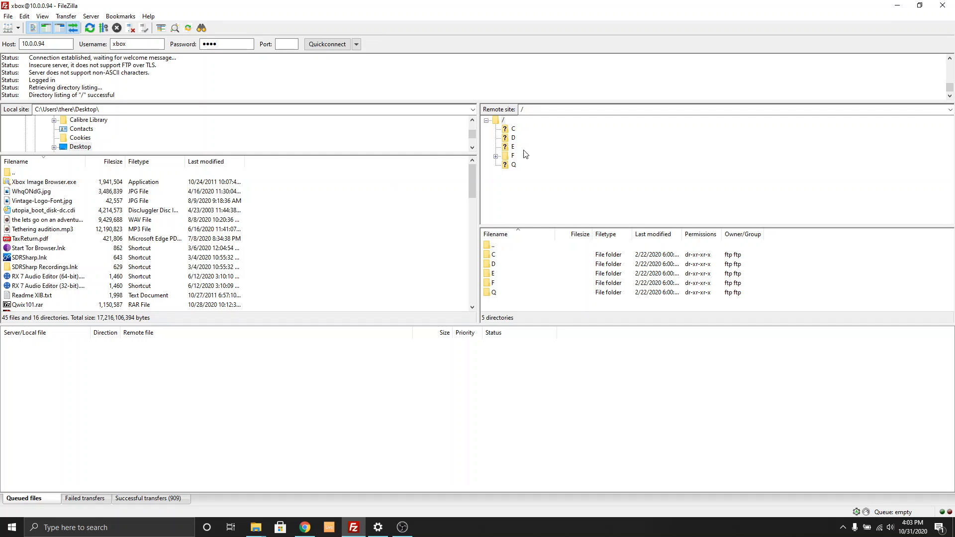
{"action": "mouse_move", "coordinate": [504, 162]}
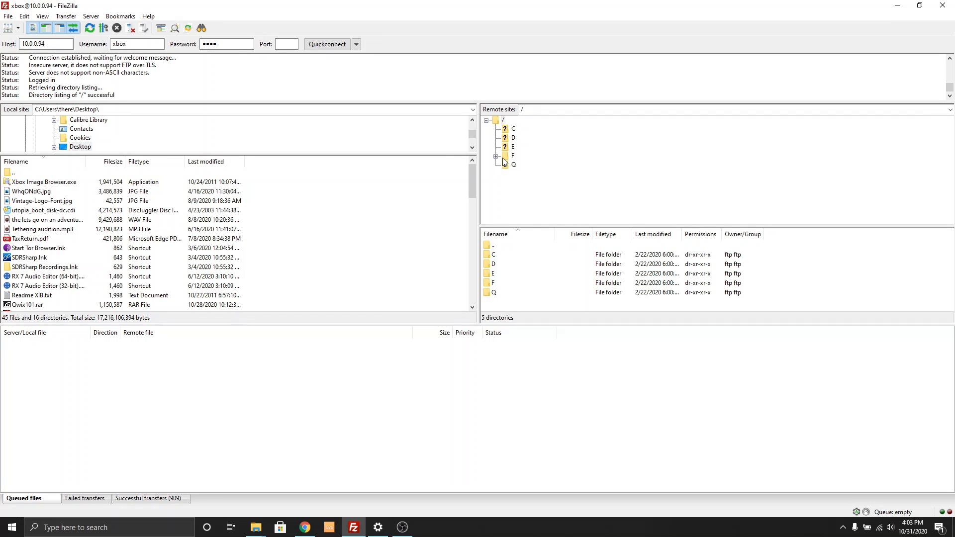
{"action": "left_click", "coordinate": [496, 156]}
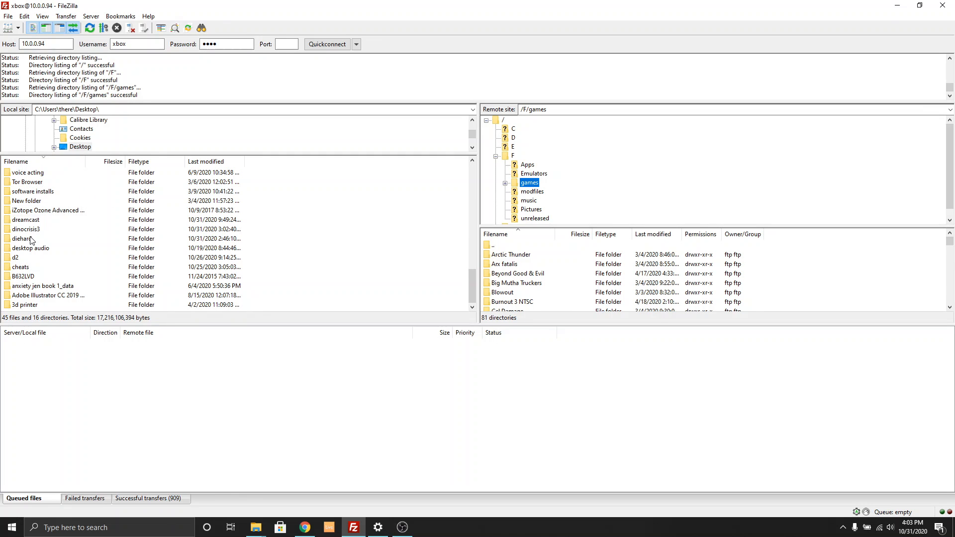
{"action": "left_click", "coordinate": [21, 238]}
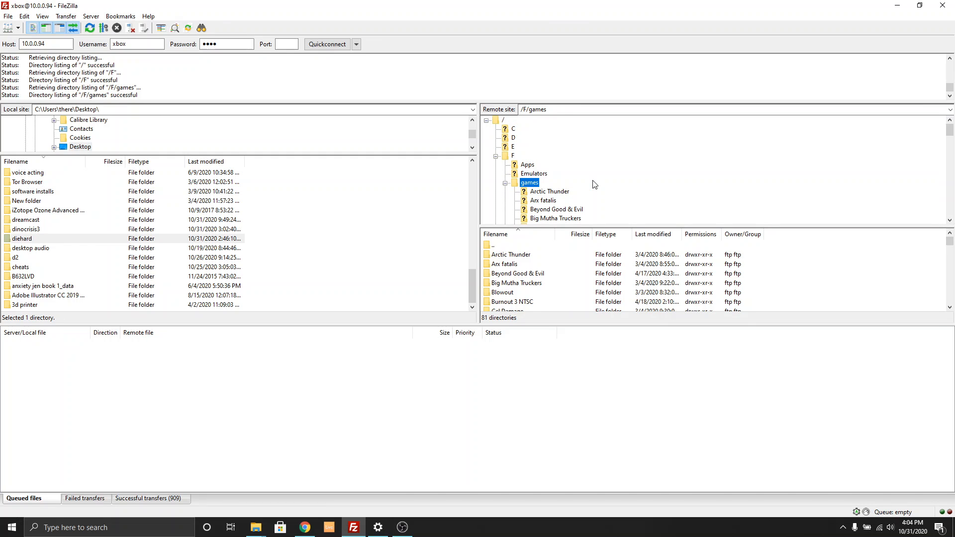
{"action": "scroll", "scroll_direction": "down", "scroll_amount": 3}
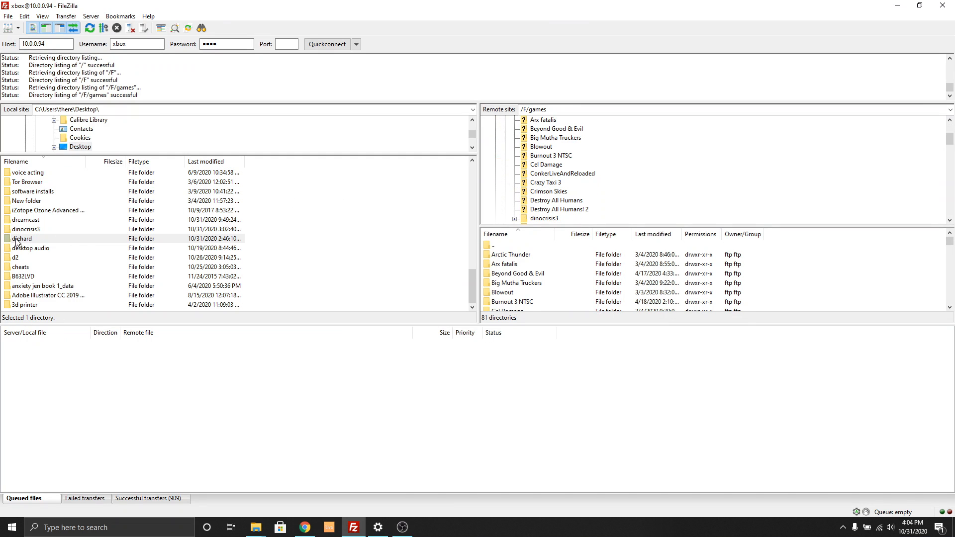
{"action": "right_click", "coordinate": [20, 238]}
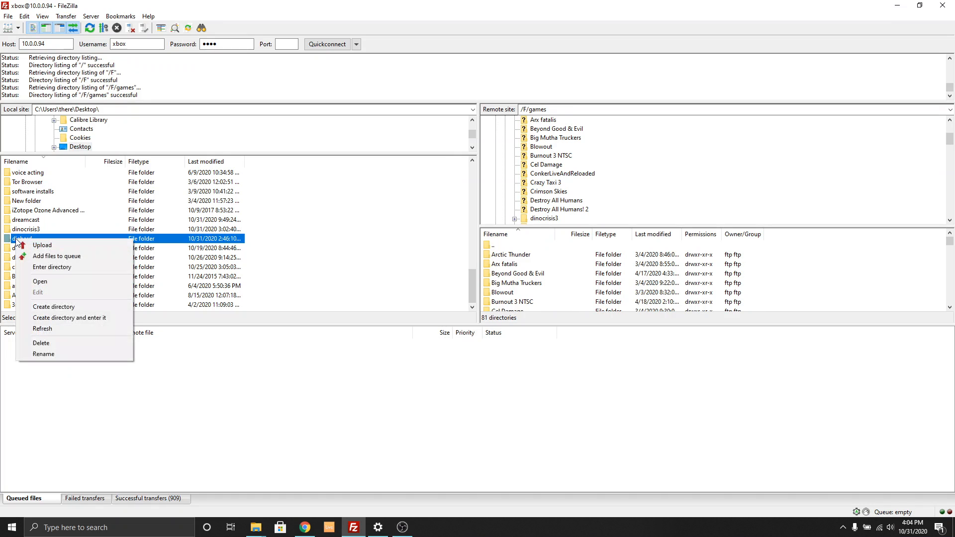
{"action": "left_click", "coordinate": [42, 245]}
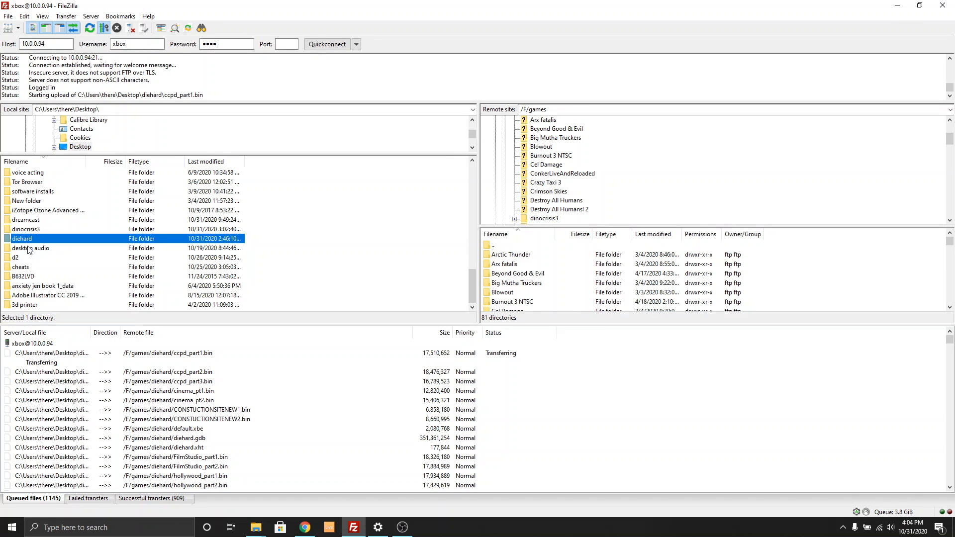